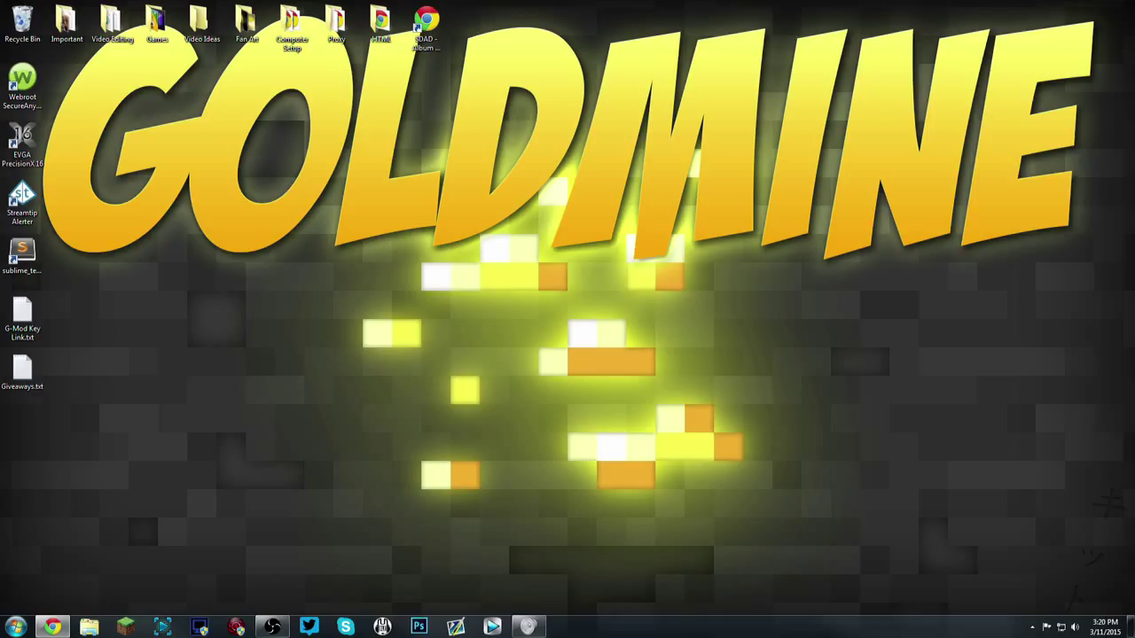
{"action": "mouse_move", "coordinate": [248, 383]}
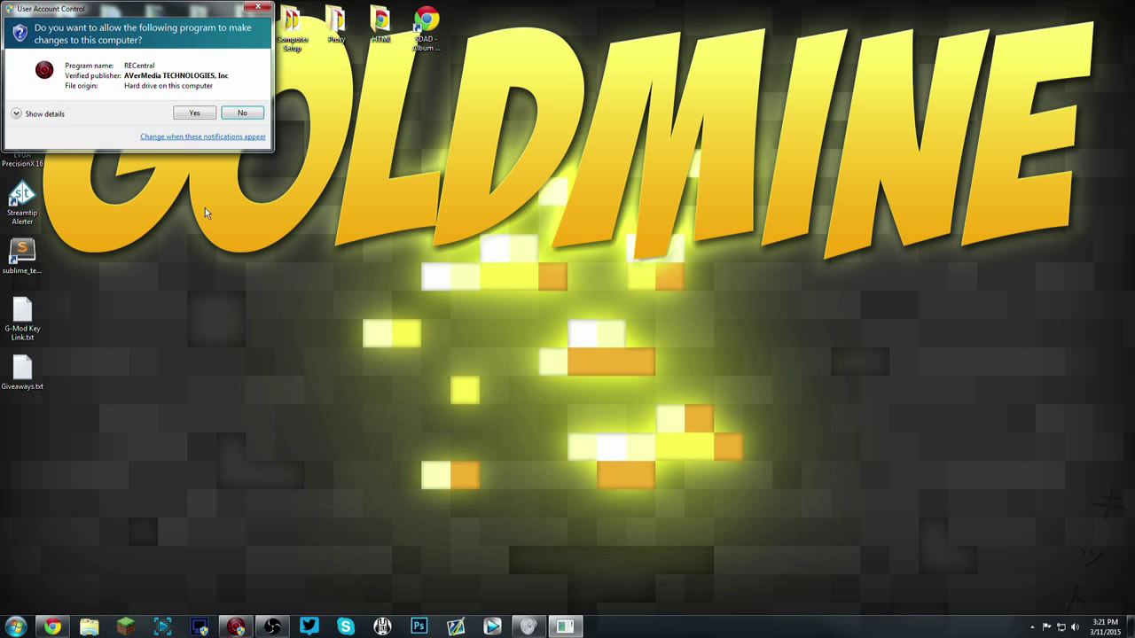
Approve the User Account Control prompt so AVerMedia RECentral can run.
{"action": "left_click", "coordinate": [194, 113]}
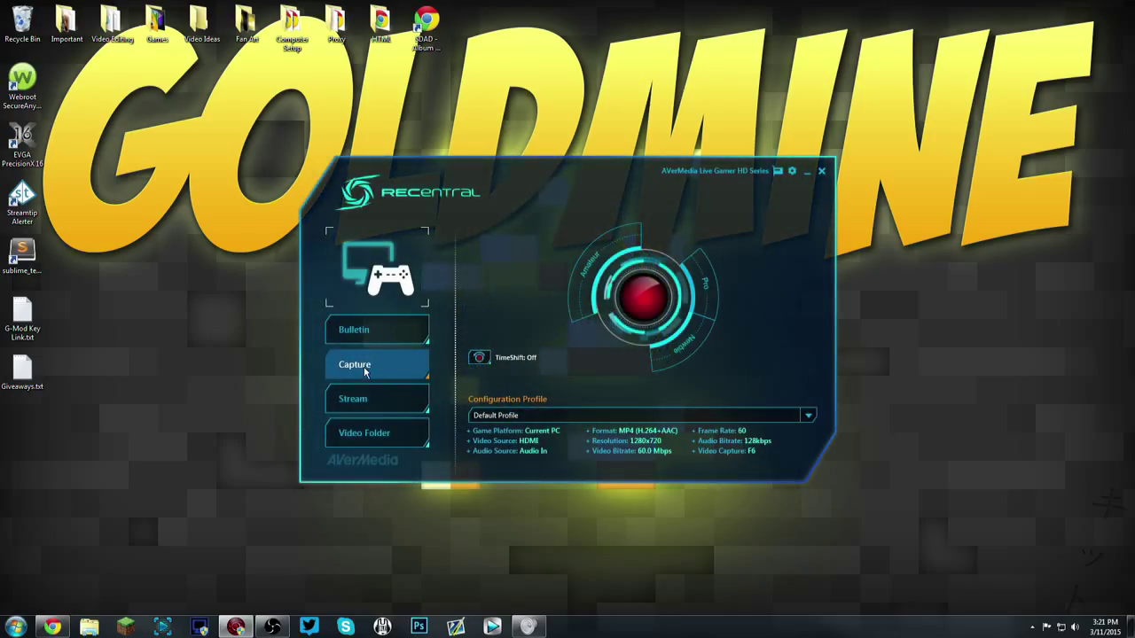
{"action": "mouse_move", "coordinate": [758, 354]}
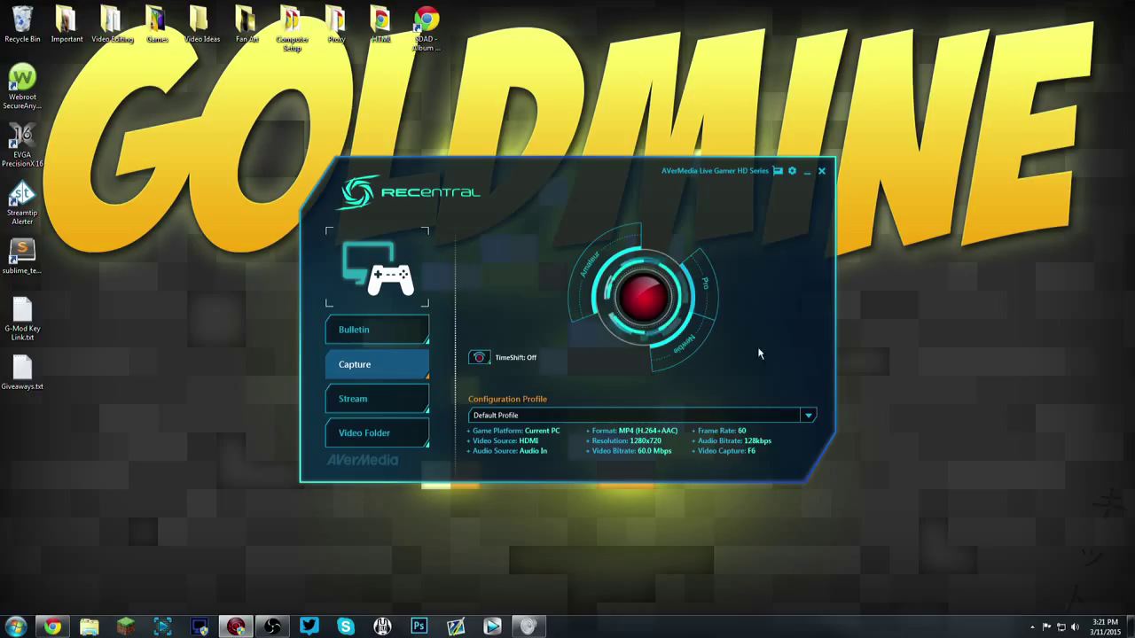
{"action": "mouse_move", "coordinate": [708, 285]}
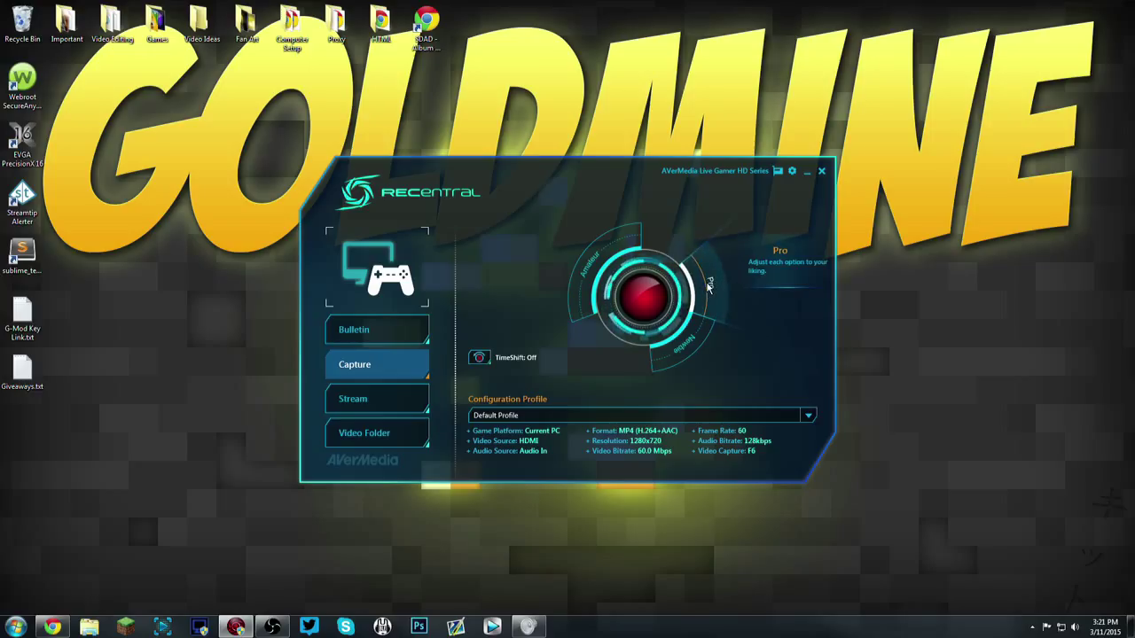
{"action": "mouse_move", "coordinate": [718, 289]}
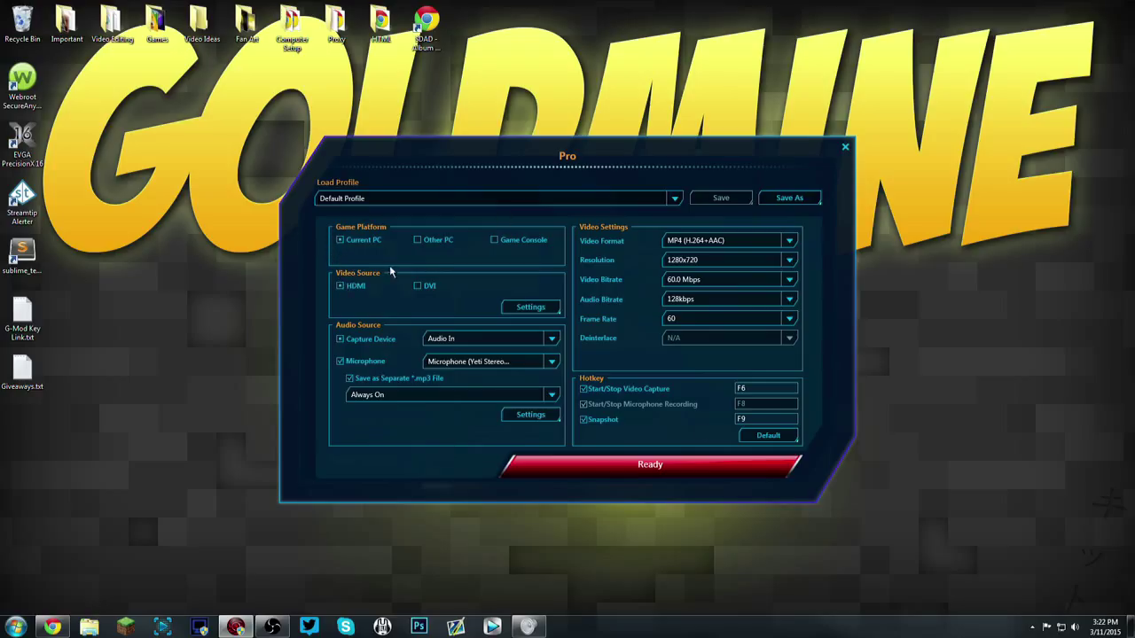
{"action": "mouse_move", "coordinate": [388, 253]}
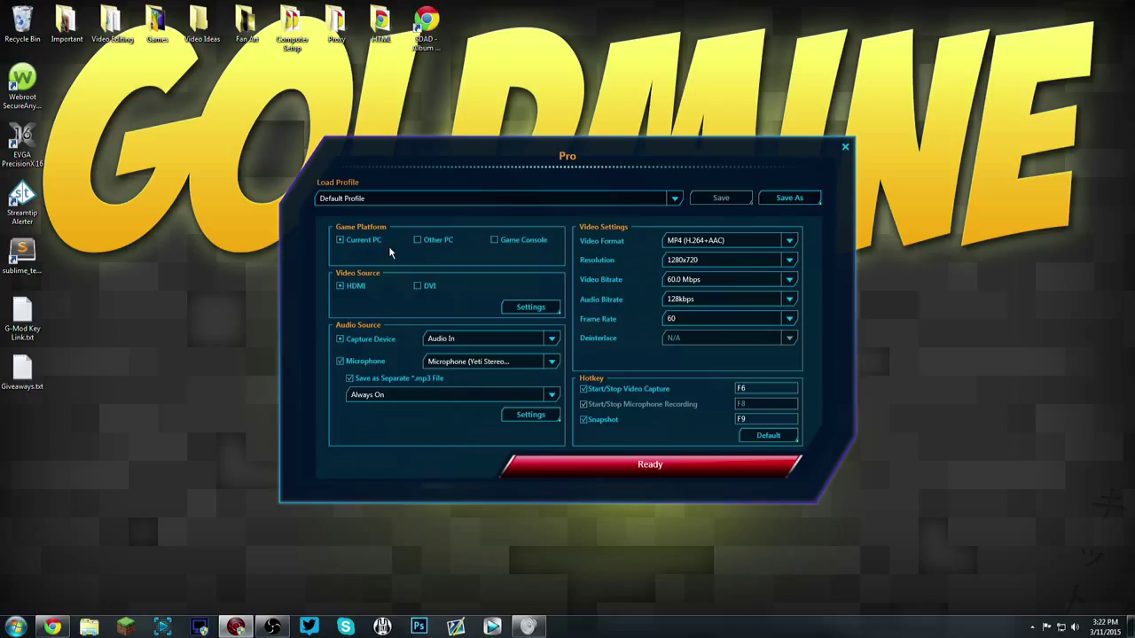
{"action": "mouse_move", "coordinate": [318, 233]}
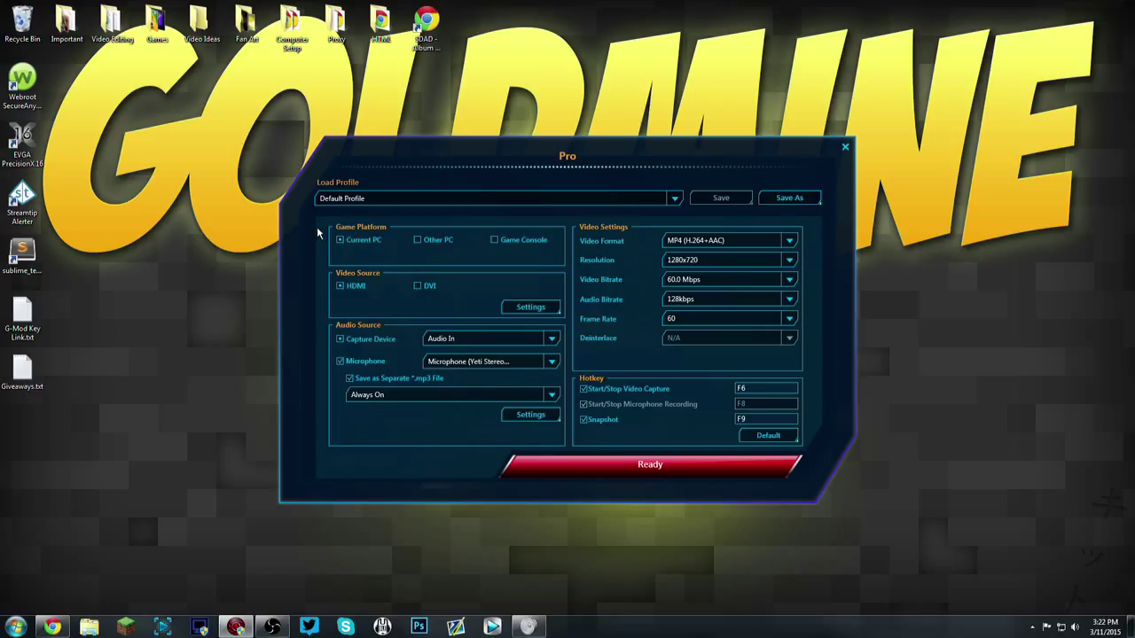
{"action": "mouse_move", "coordinate": [339, 246]}
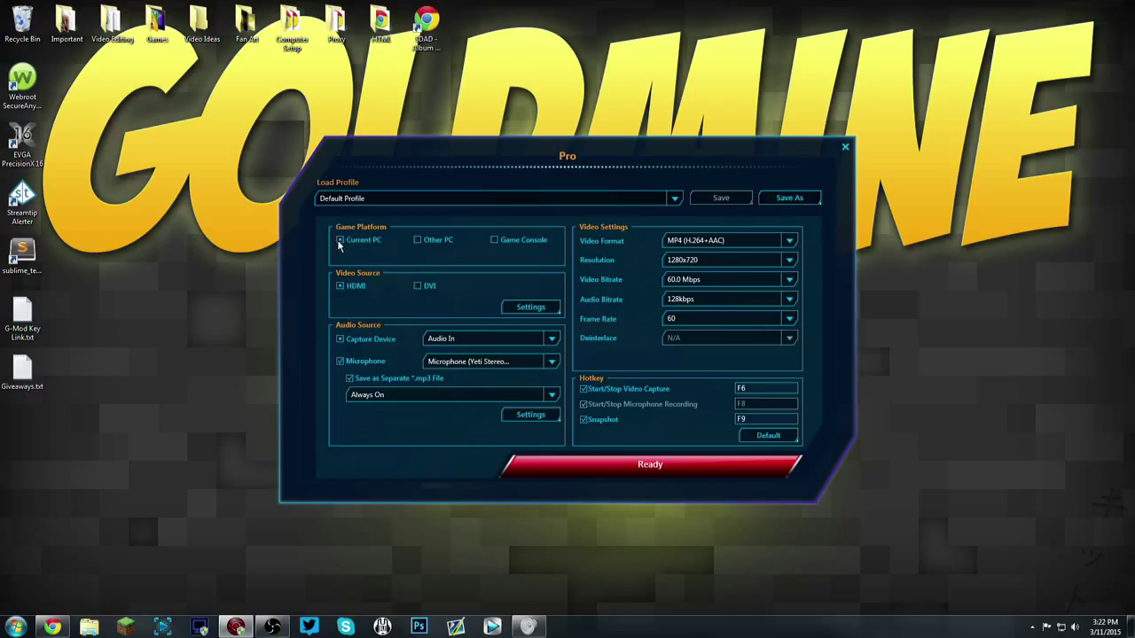
{"action": "mouse_move", "coordinate": [378, 261]}
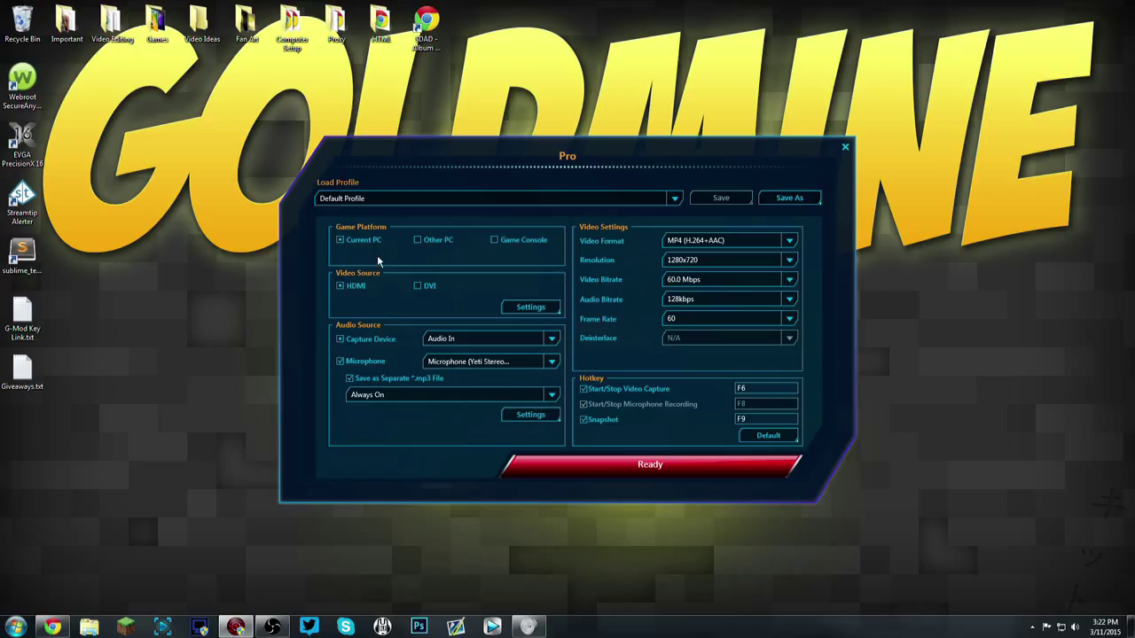
{"action": "mouse_move", "coordinate": [307, 259]}
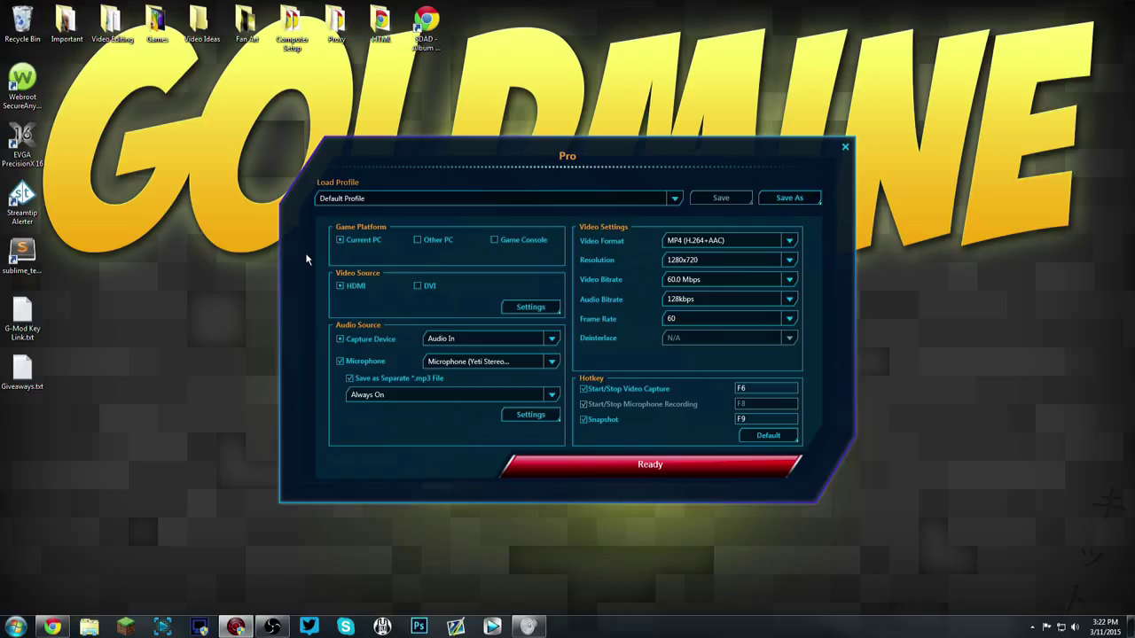
{"action": "mouse_move", "coordinate": [373, 297]}
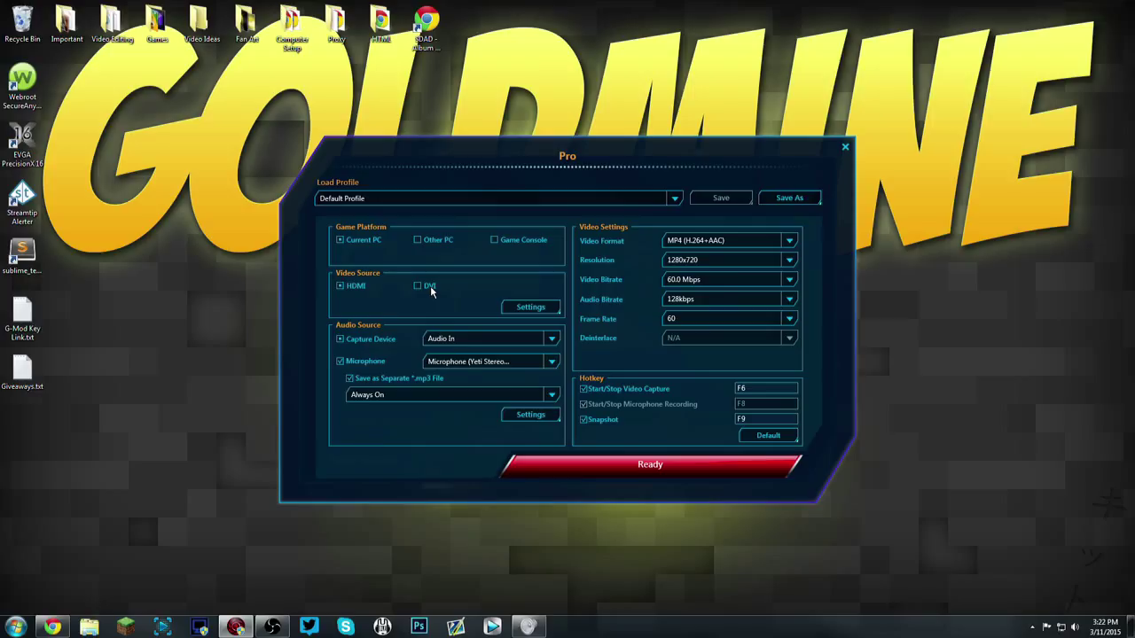
{"action": "mouse_move", "coordinate": [439, 302]}
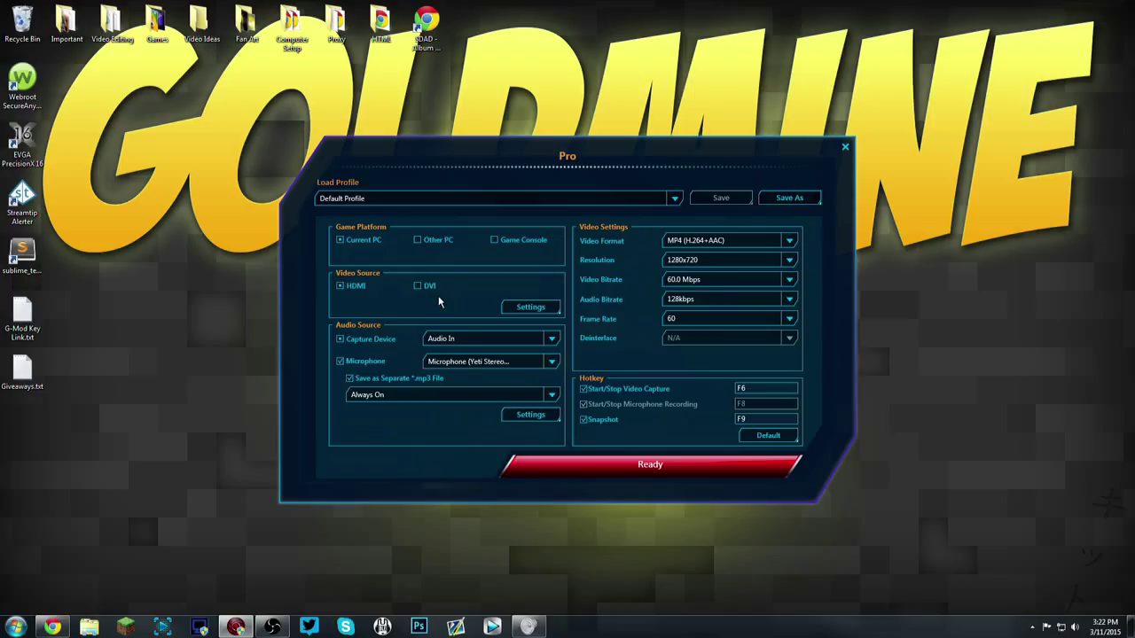
{"action": "mouse_move", "coordinate": [359, 333]}
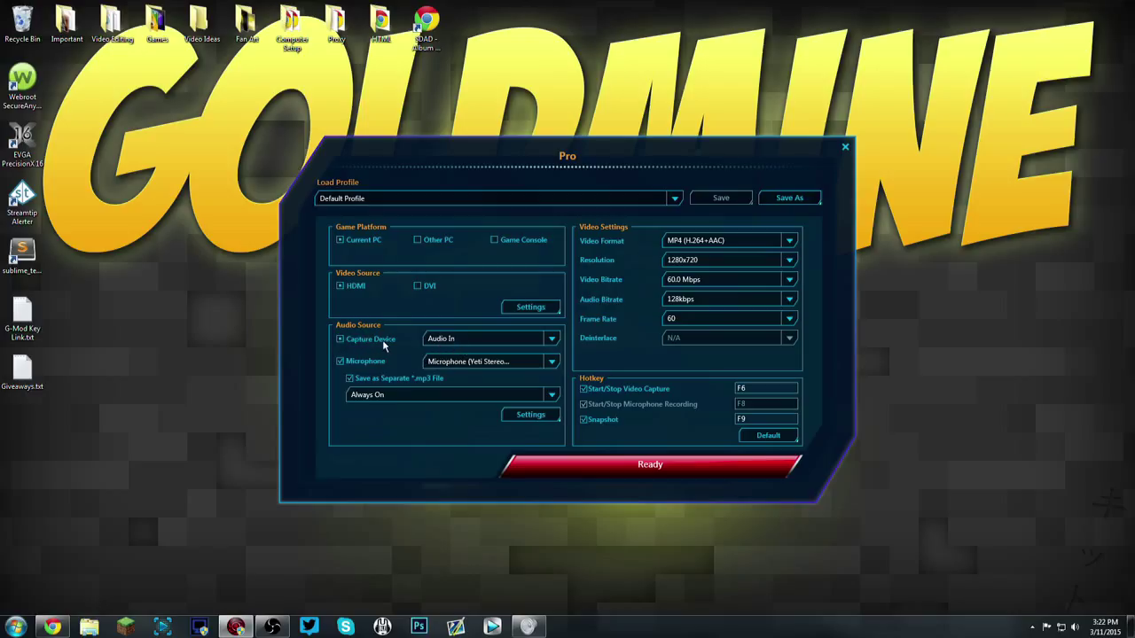
{"action": "left_click", "coordinate": [340, 361]}
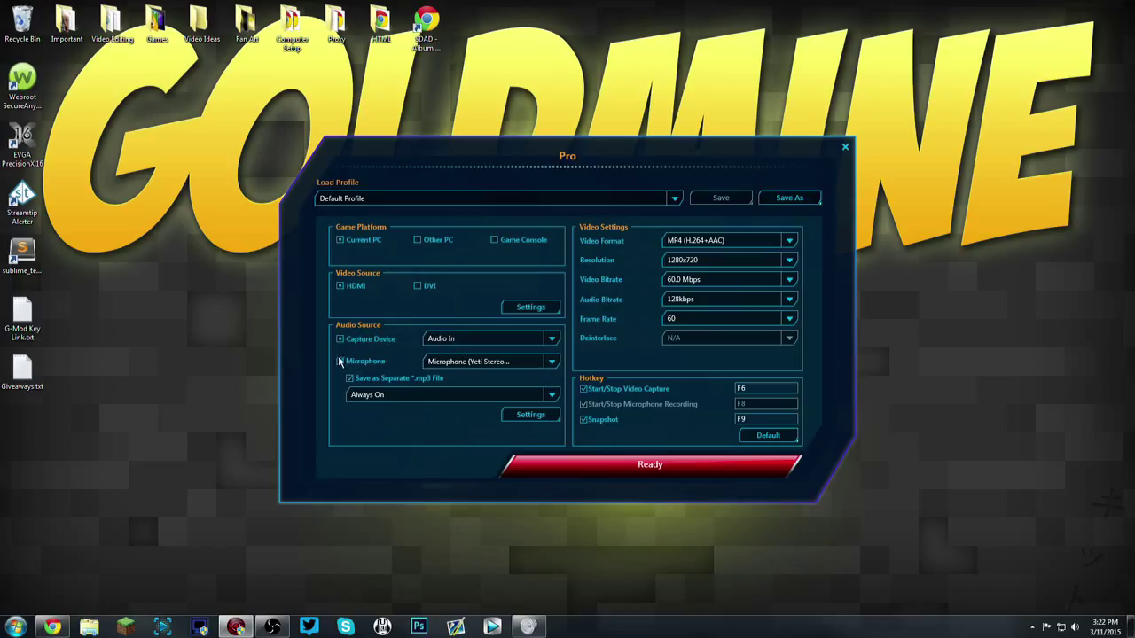
{"action": "left_click", "coordinate": [340, 361]}
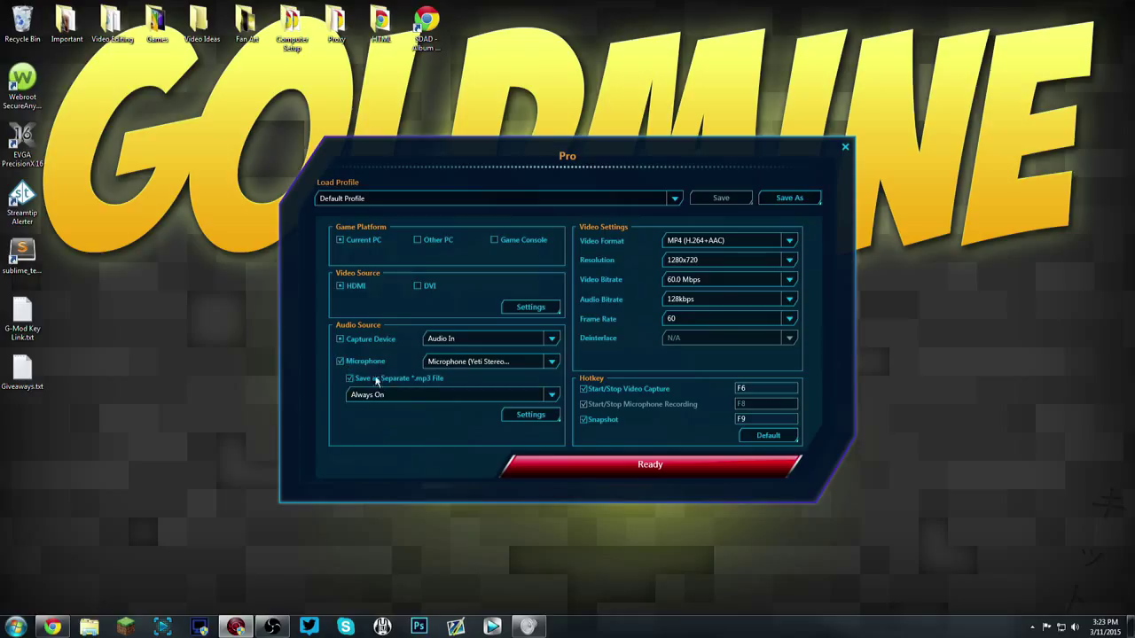
{"action": "mouse_move", "coordinate": [393, 417]}
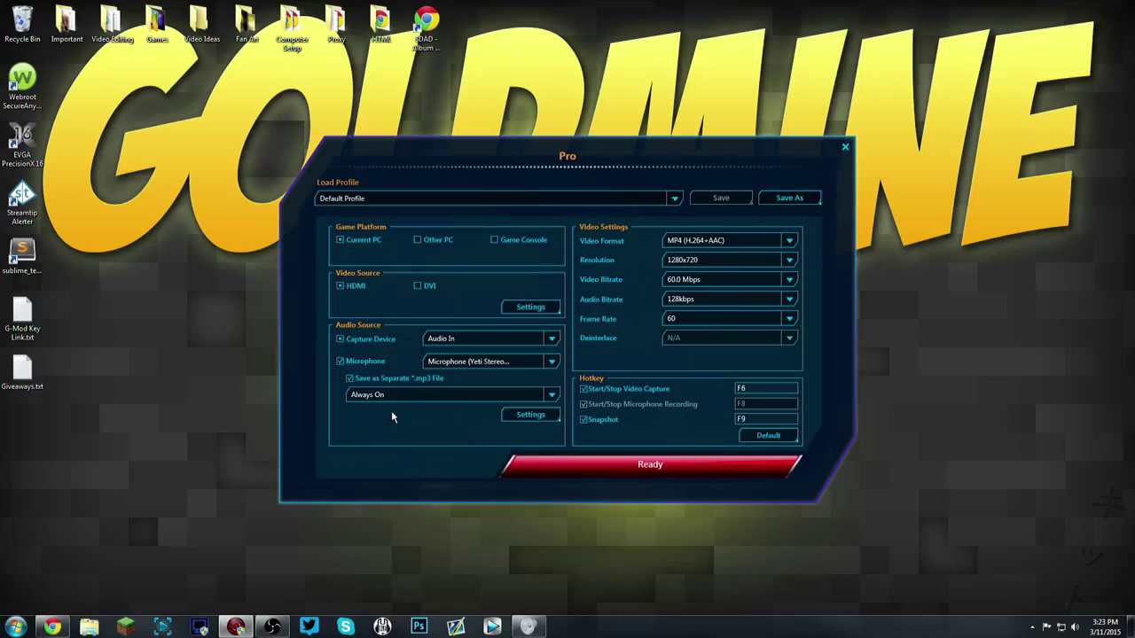
{"action": "left_click", "coordinate": [551, 361]}
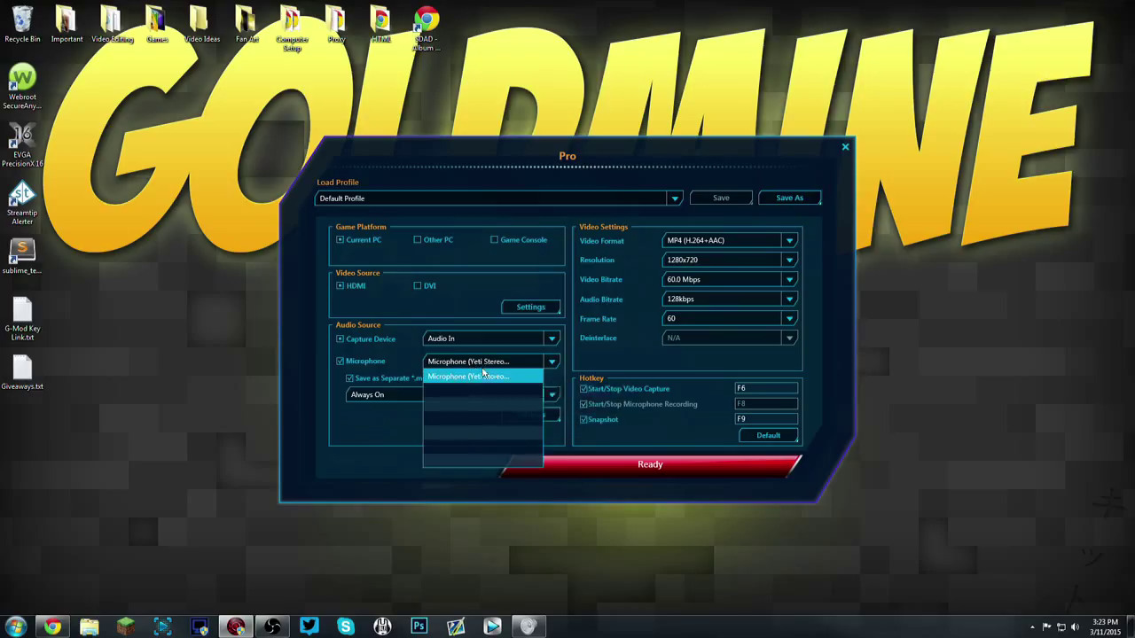
{"action": "left_click", "coordinate": [484, 376]}
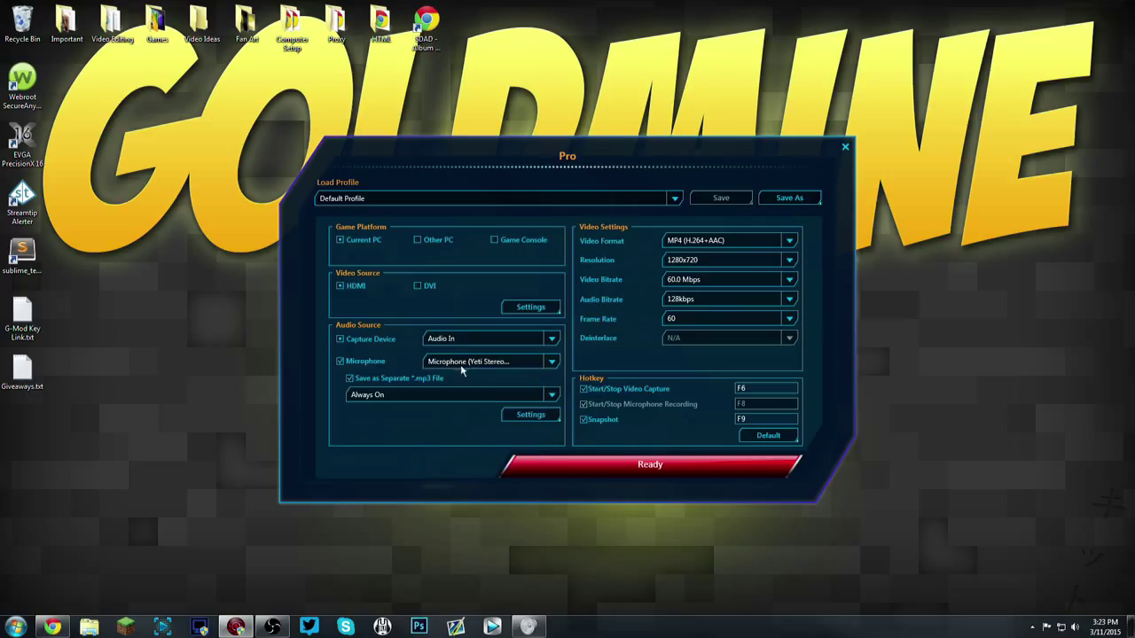
{"action": "left_click", "coordinate": [549, 395]}
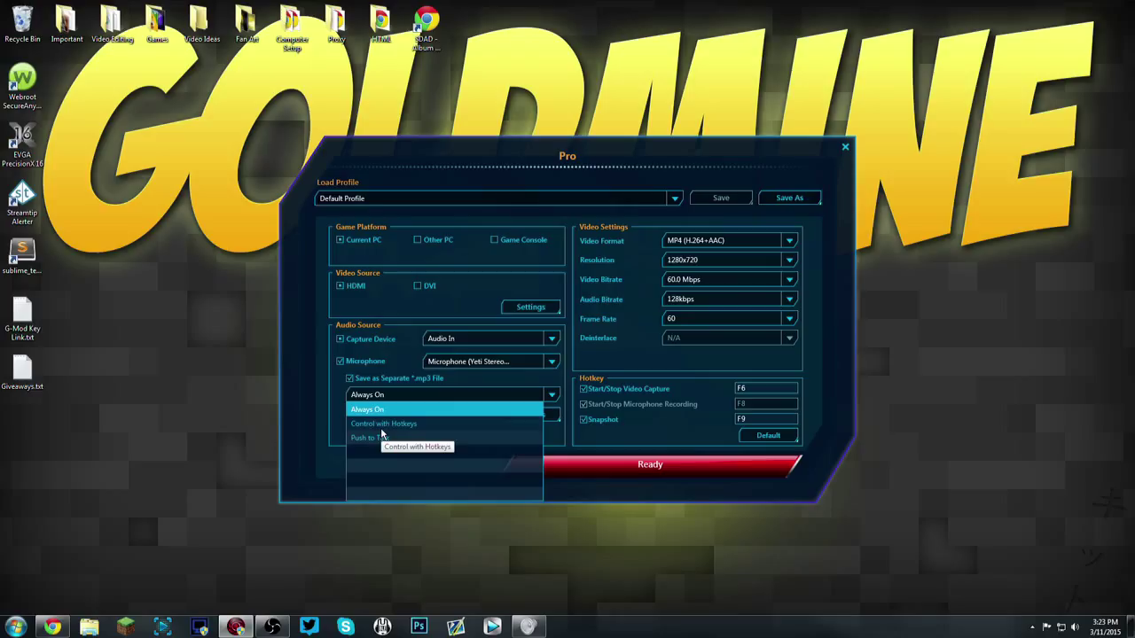
{"action": "left_click", "coordinate": [366, 409]}
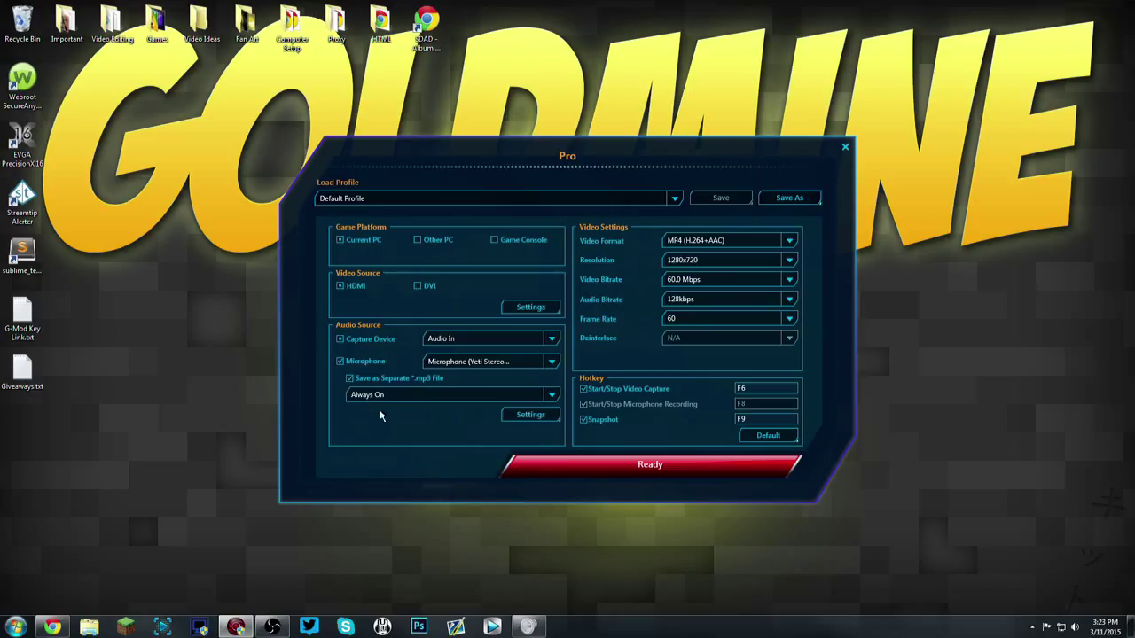
{"action": "mouse_move", "coordinate": [737, 381]}
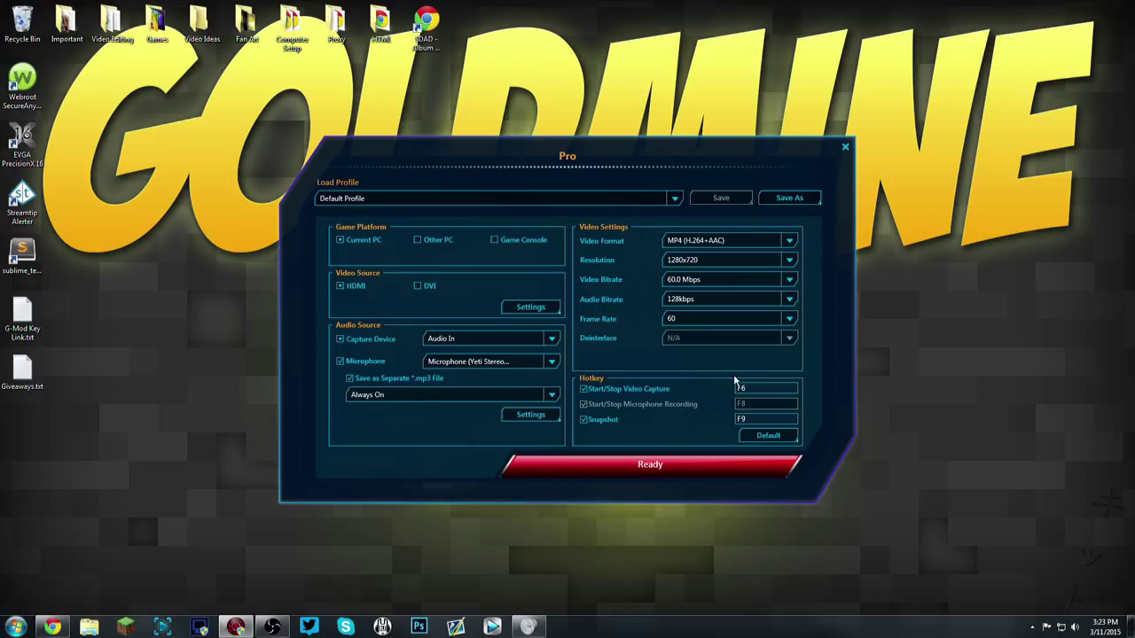
{"action": "mouse_move", "coordinate": [571, 401]}
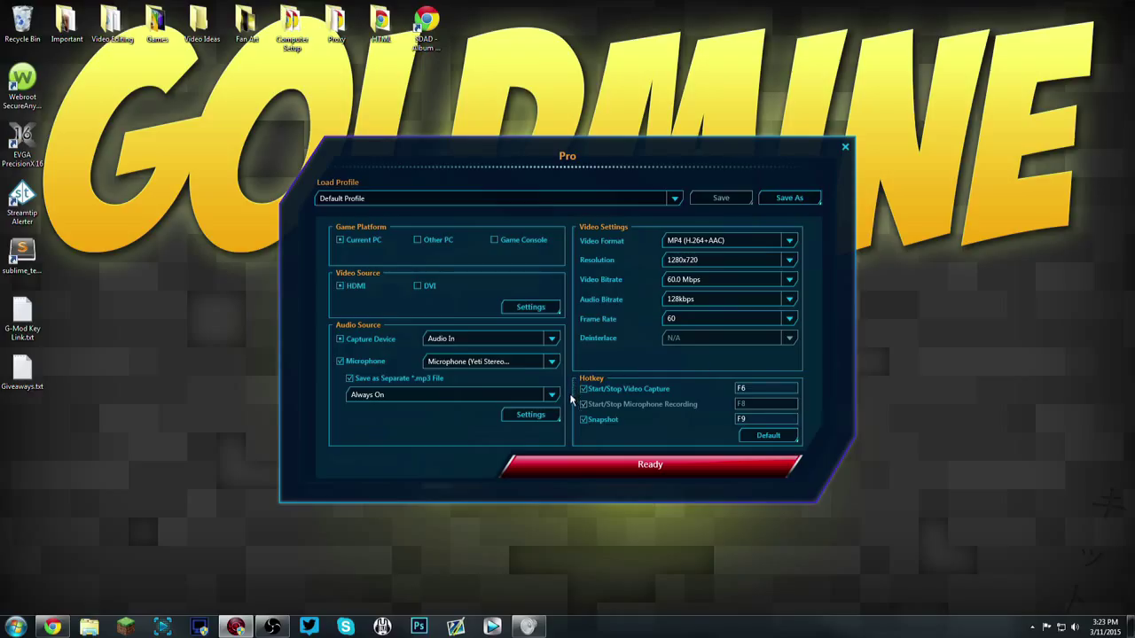
{"action": "mouse_move", "coordinate": [610, 379]}
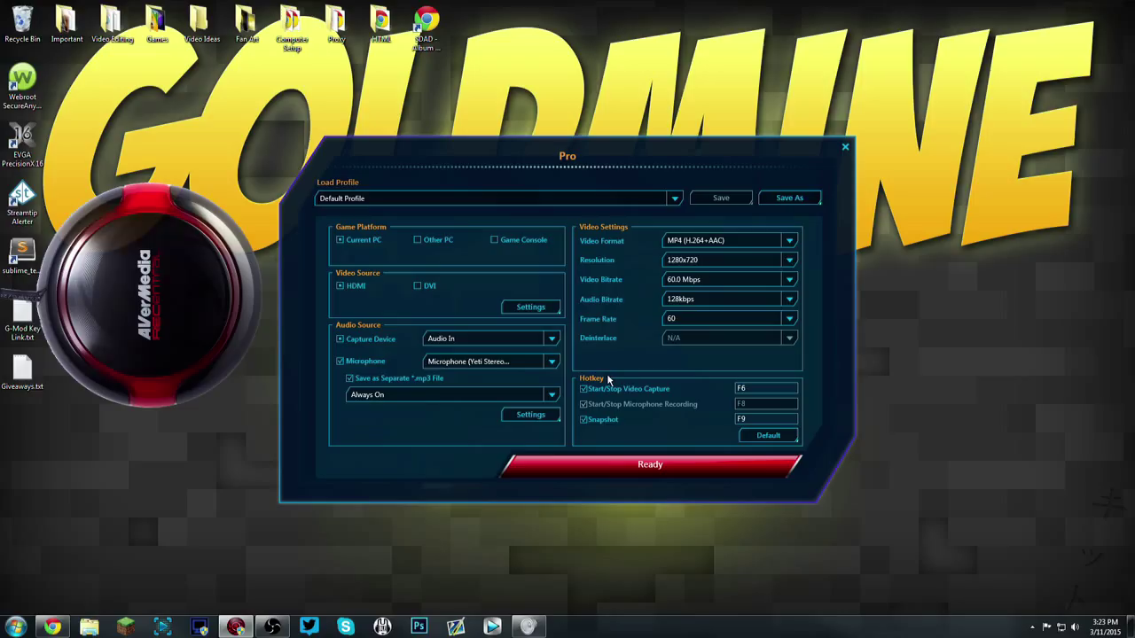
{"action": "mouse_move", "coordinate": [617, 373]}
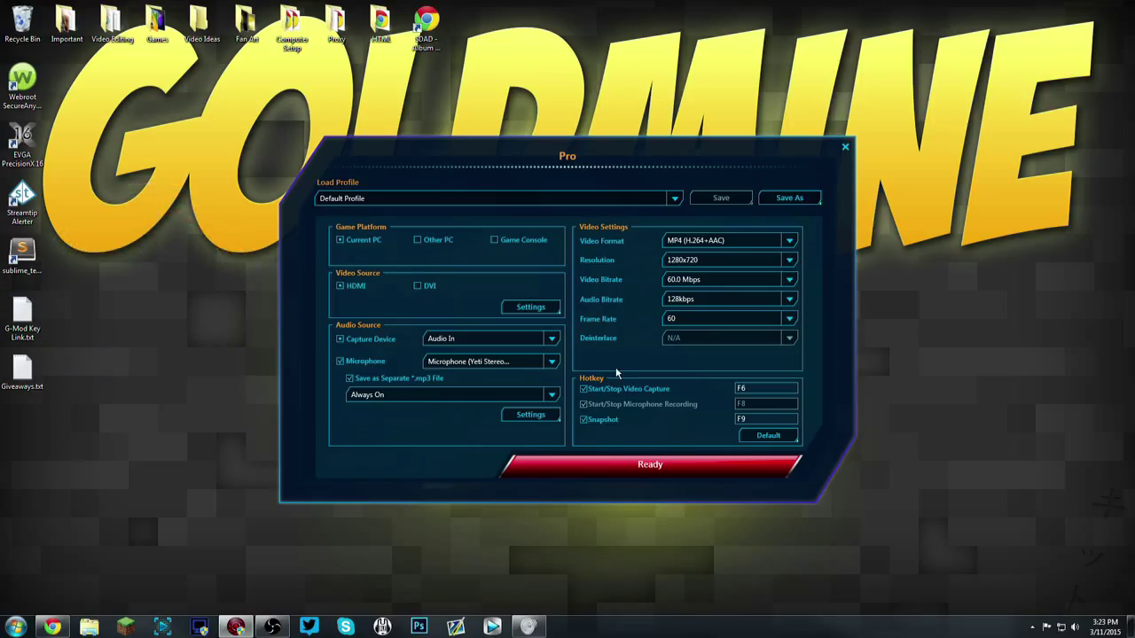
{"action": "mouse_move", "coordinate": [617, 373]}
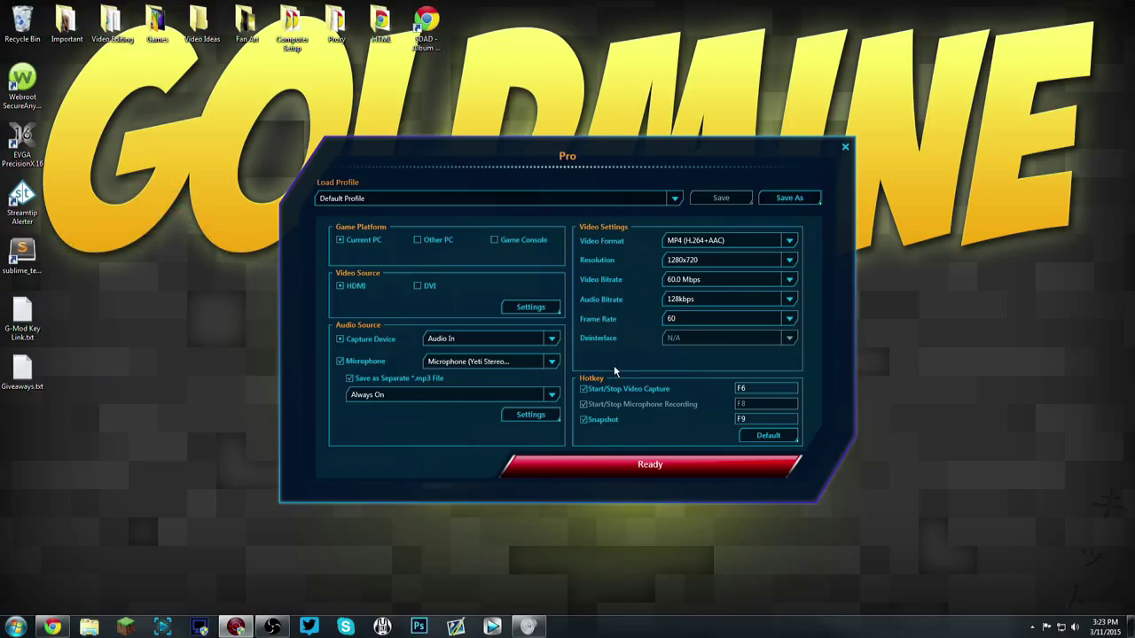
{"action": "mouse_move", "coordinate": [630, 265]}
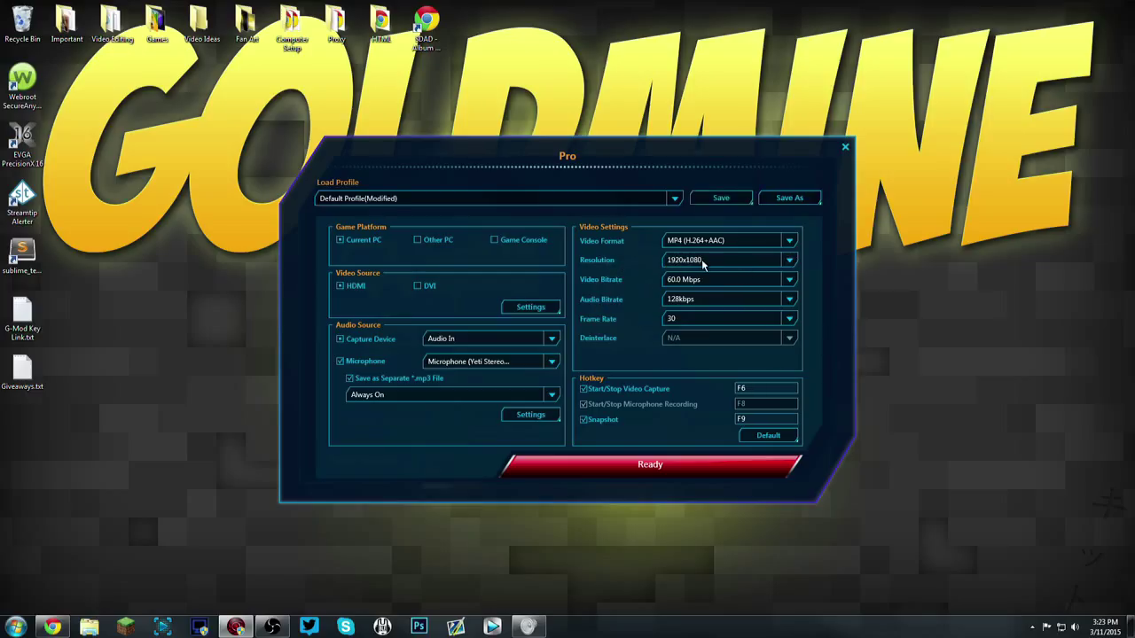
Set the recording to 1280x720 resolution, 60 Mbps bitrate and MP4 (H.264+AAC) format.
{"action": "left_click", "coordinate": [787, 260]}
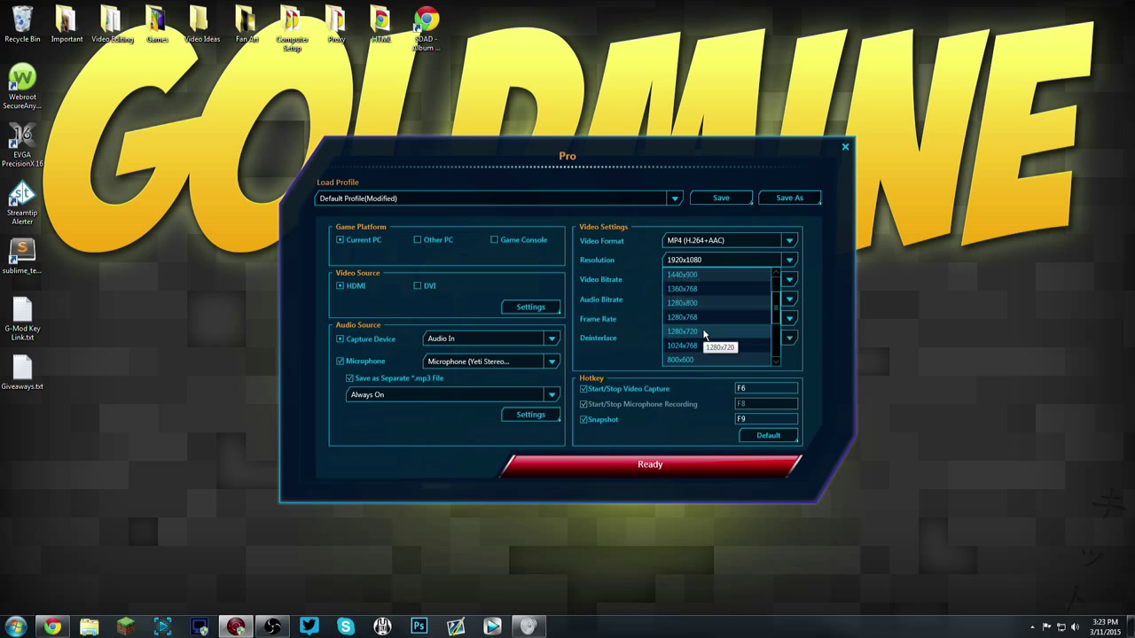
{"action": "left_click", "coordinate": [682, 331]}
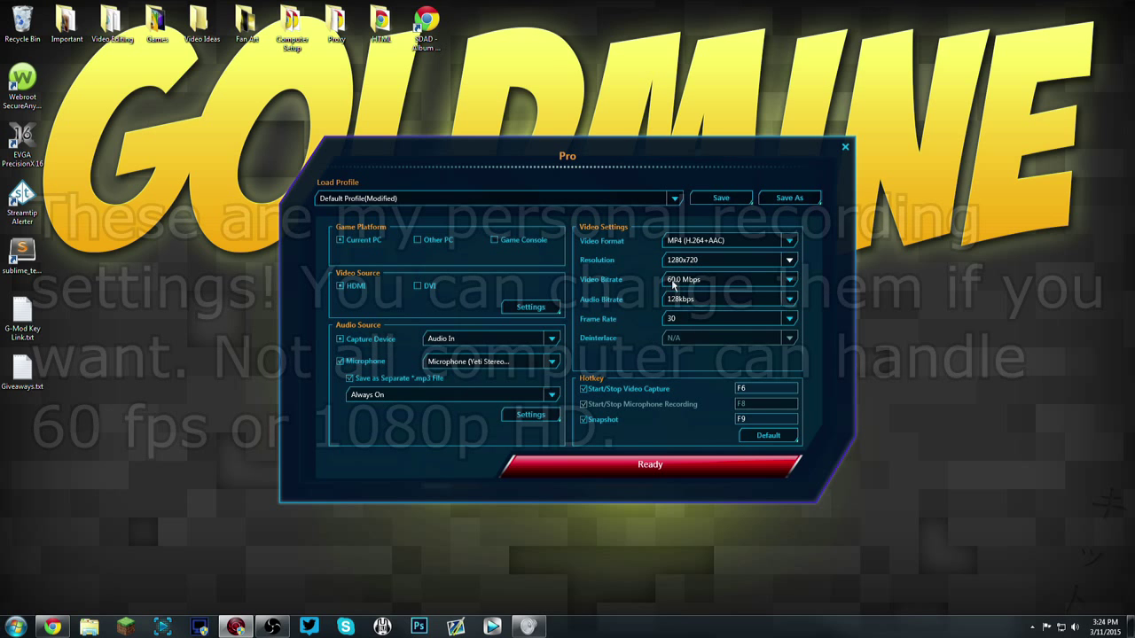
{"action": "left_click", "coordinate": [788, 279]}
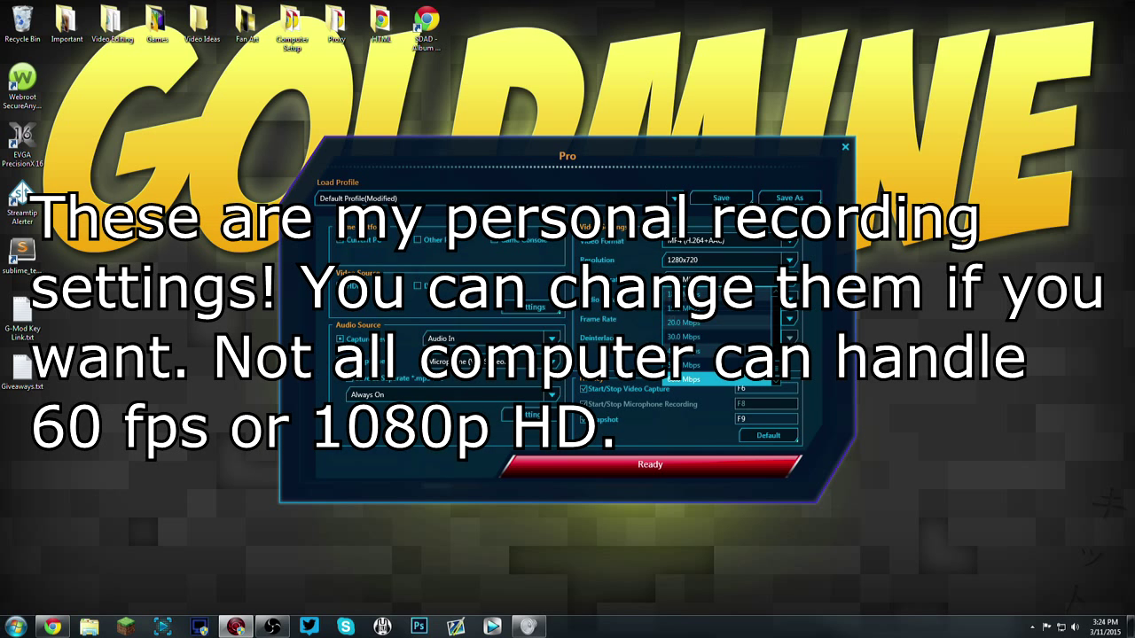
{"action": "mouse_move", "coordinate": [805, 342]}
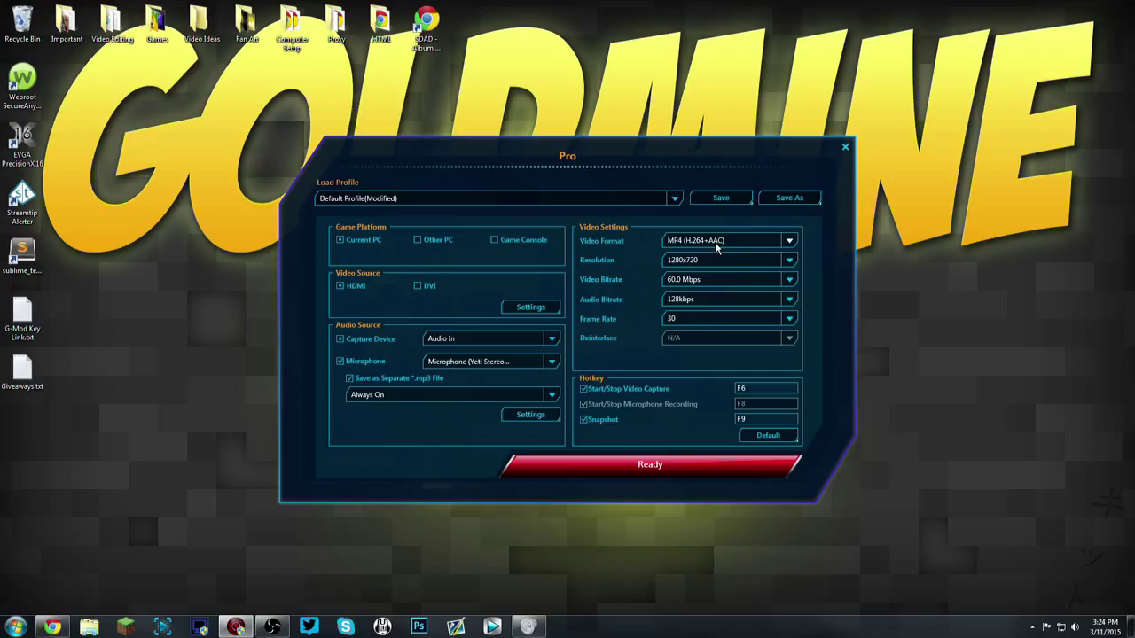
{"action": "left_click", "coordinate": [788, 241]}
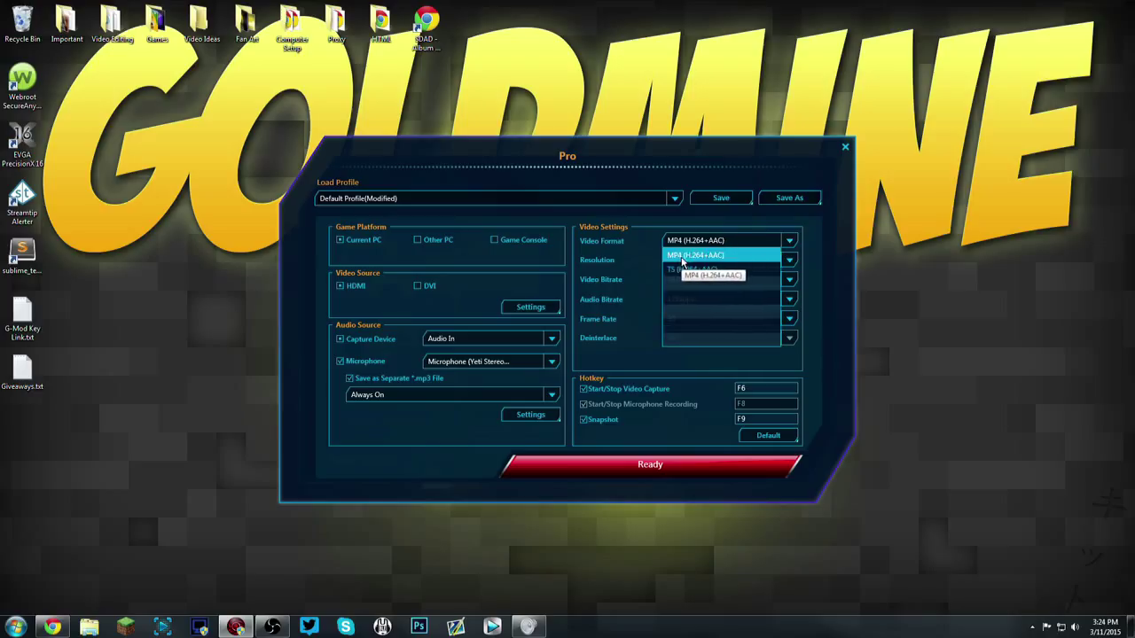
{"action": "left_click", "coordinate": [714, 254]}
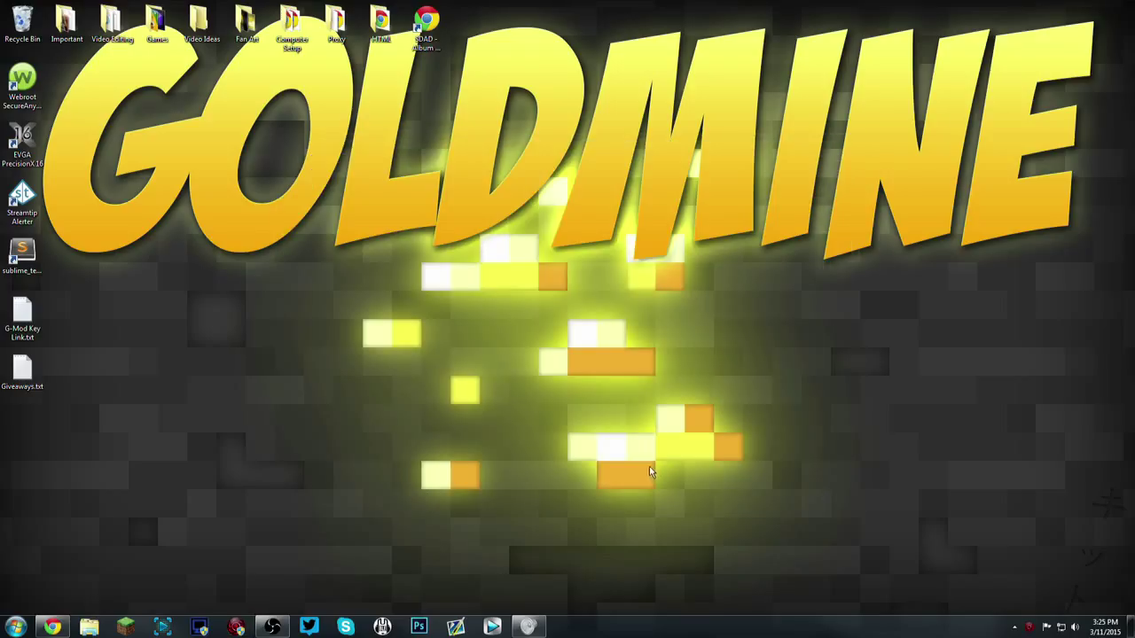
{"action": "mouse_move", "coordinate": [345, 323]}
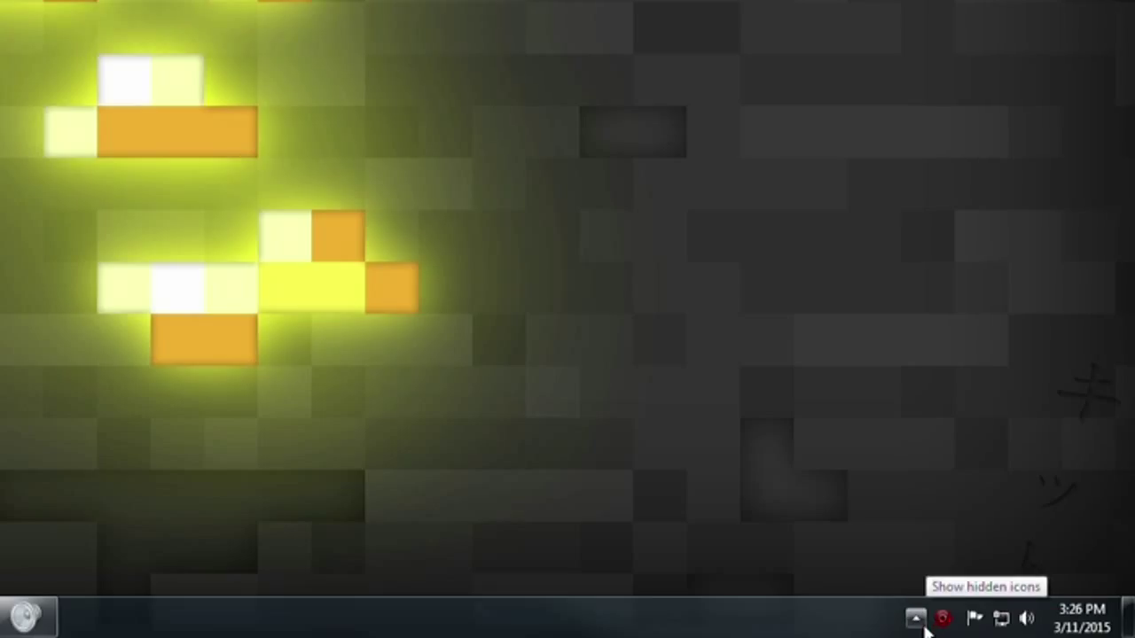
{"action": "left_click", "coordinate": [916, 618]}
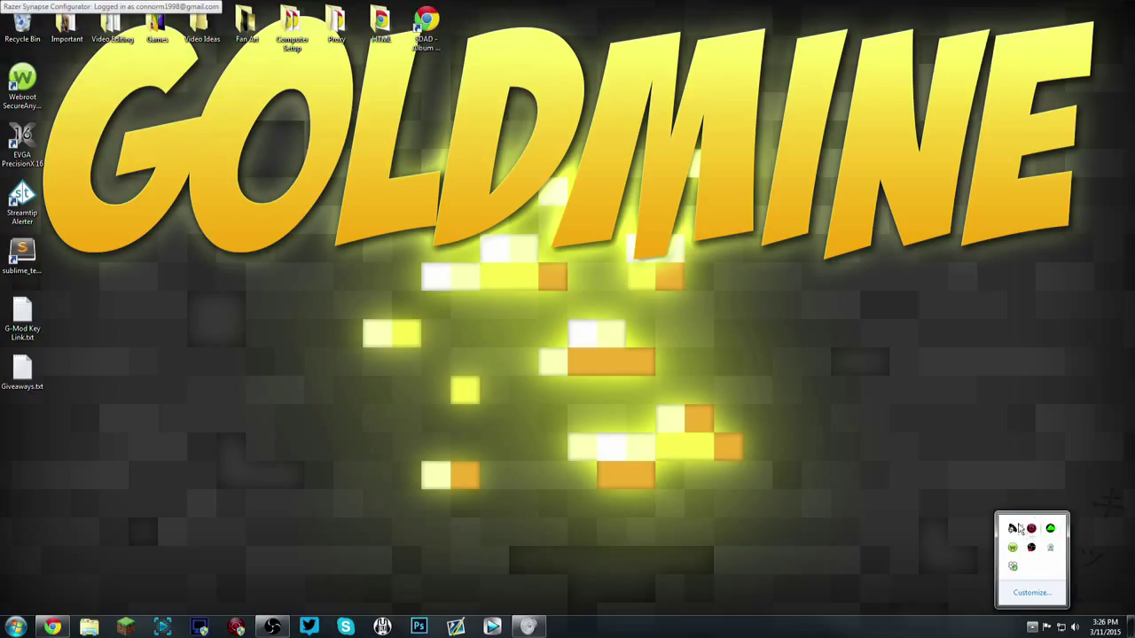
{"action": "mouse_move", "coordinate": [1046, 574]}
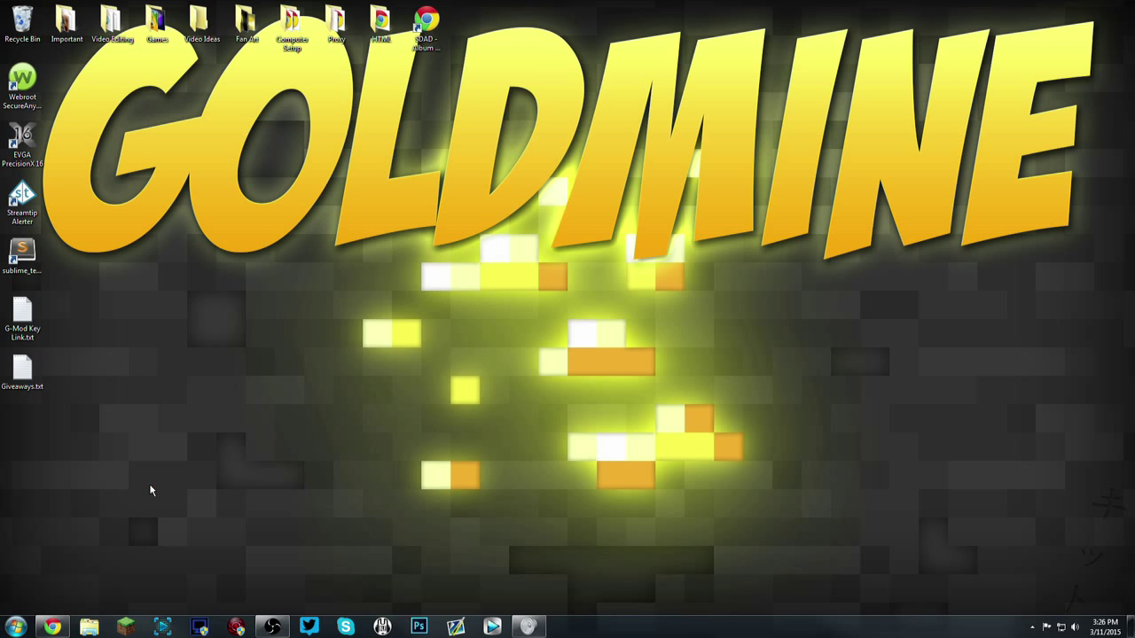
{"action": "left_click_drag", "start_coordinate": [150, 490], "coordinate": [13, 554]}
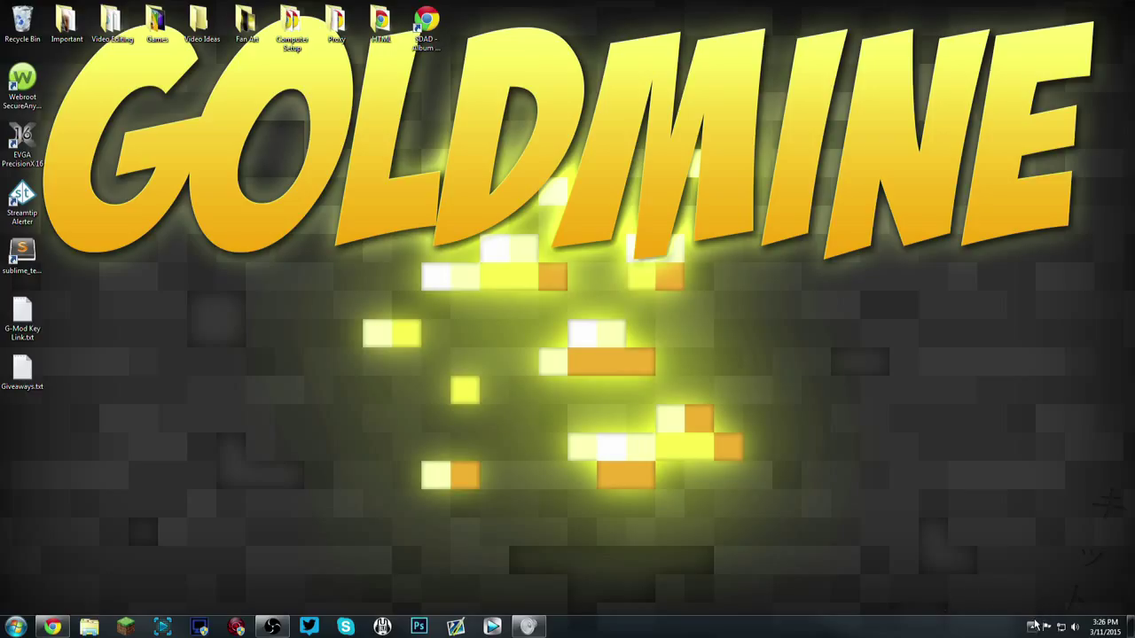
{"action": "left_click", "coordinate": [1034, 627]}
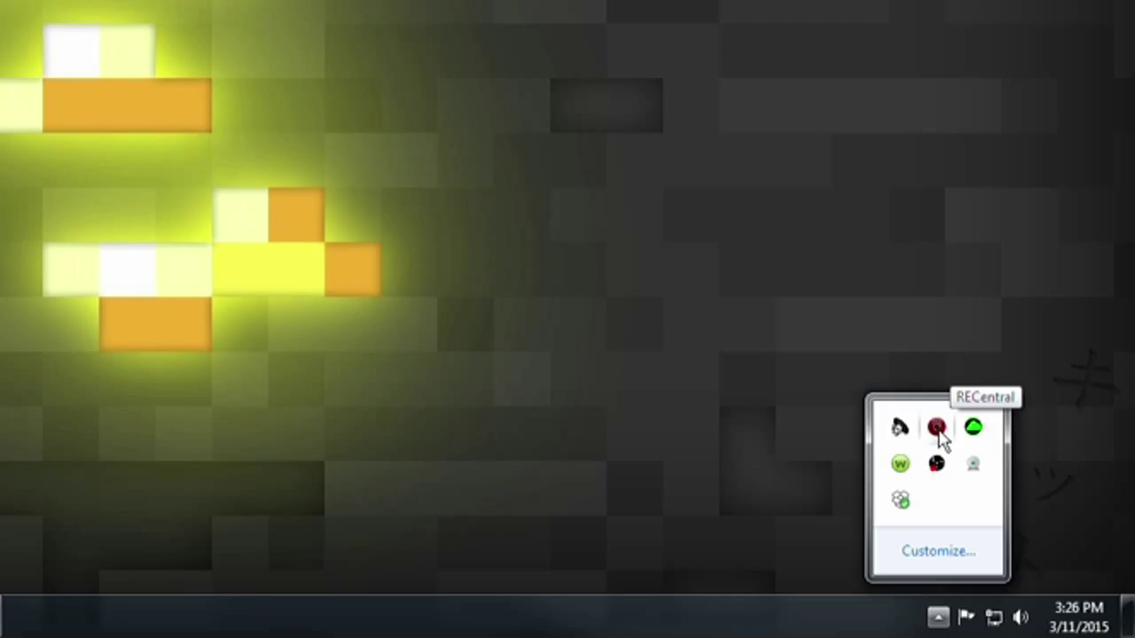
{"action": "right_click", "coordinate": [937, 427]}
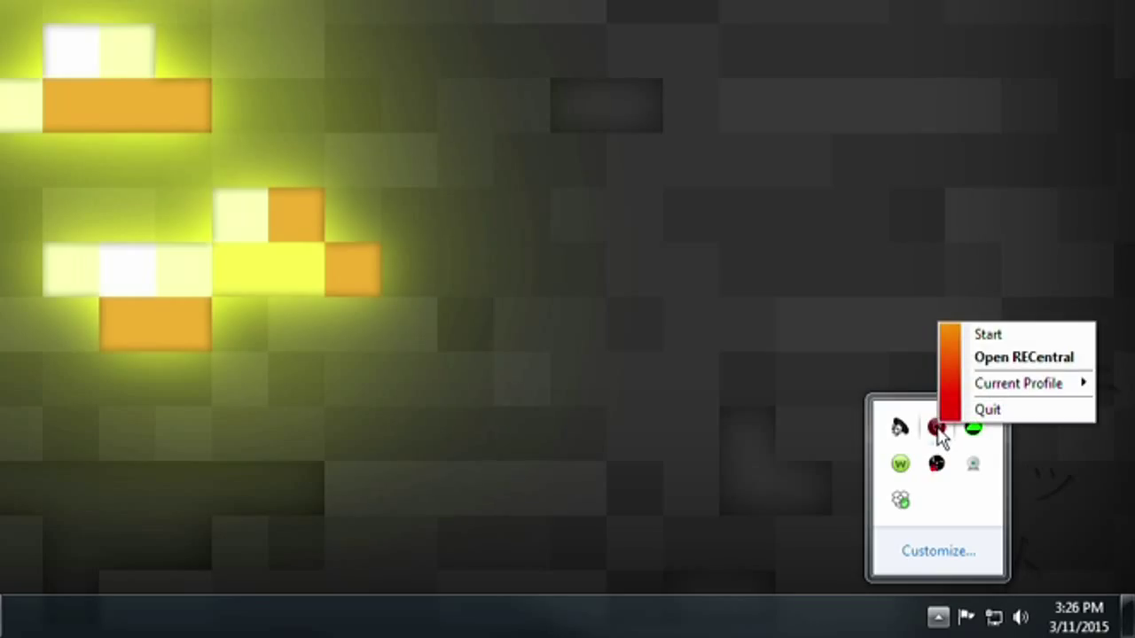
{"action": "mouse_move", "coordinate": [988, 335]}
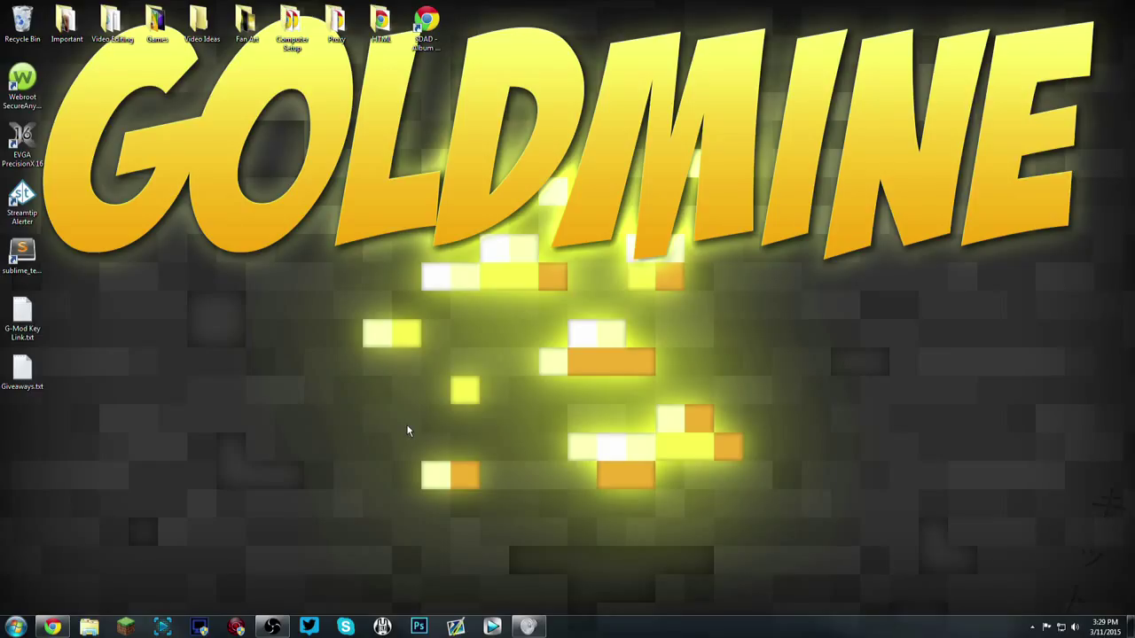
{"action": "mouse_move", "coordinate": [357, 506]}
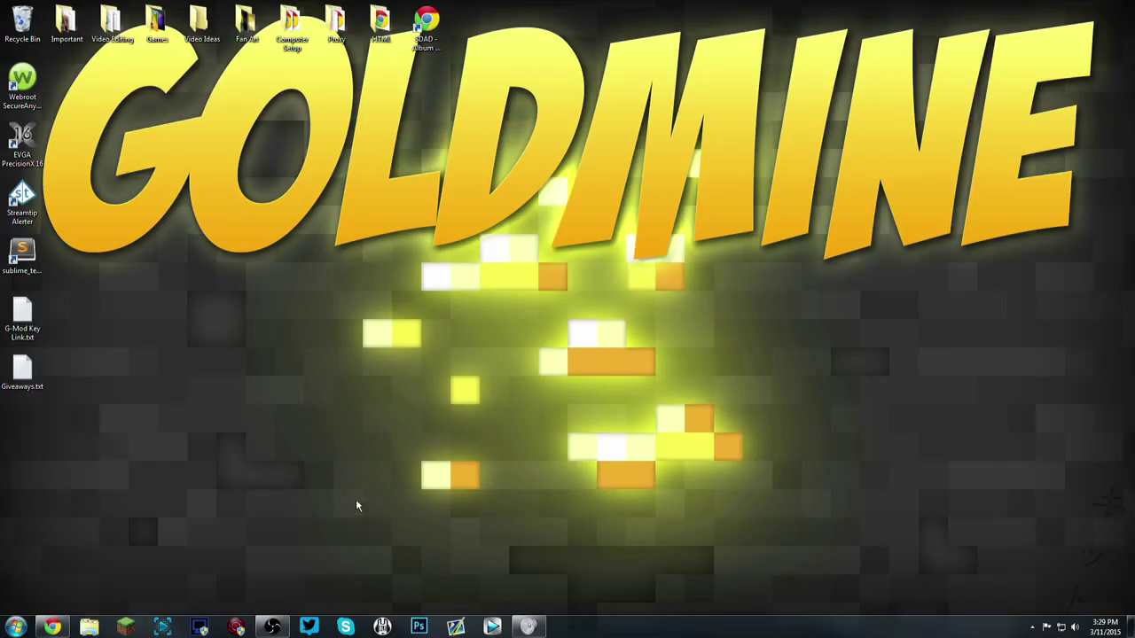
{"action": "mouse_move", "coordinate": [230, 535]}
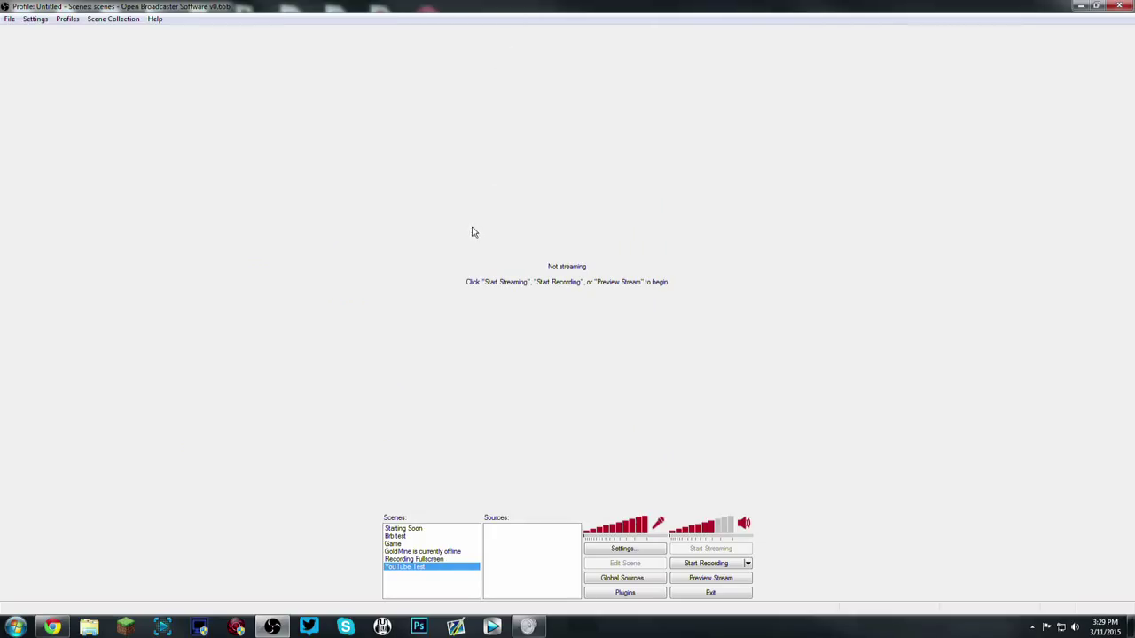
{"action": "mouse_move", "coordinate": [372, 376]}
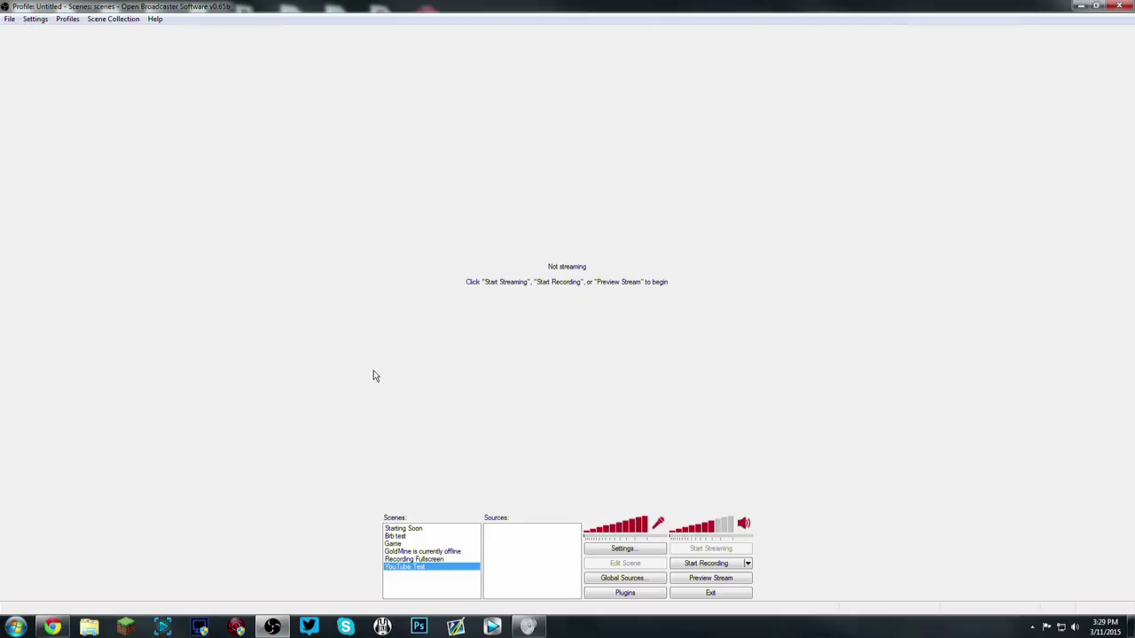
{"action": "mouse_move", "coordinate": [257, 206]}
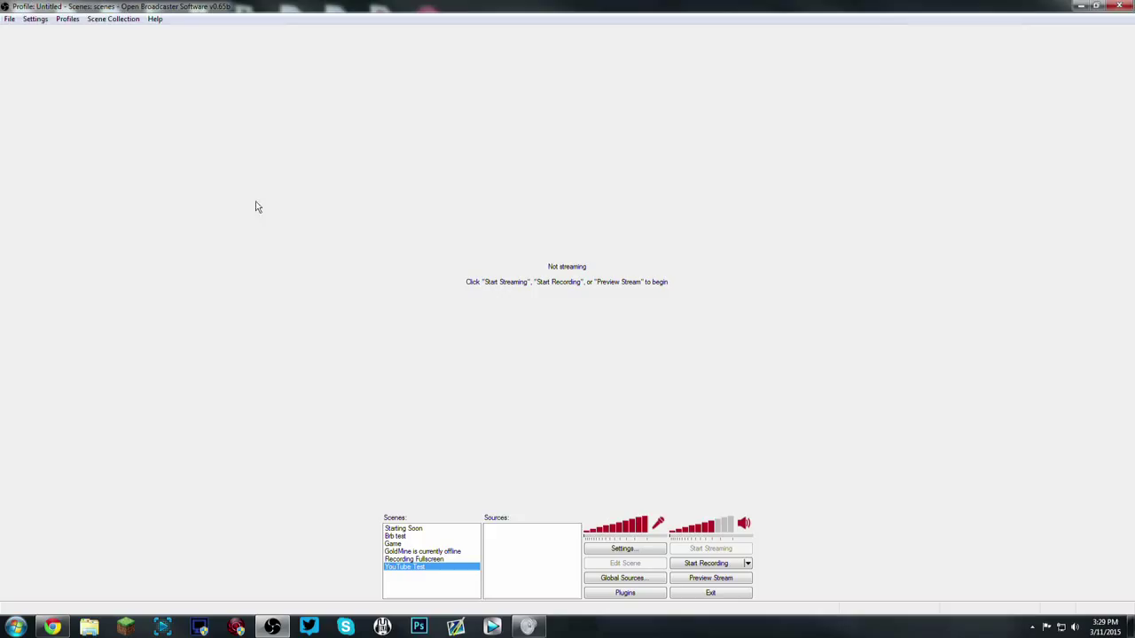
{"action": "mouse_move", "coordinate": [286, 495]}
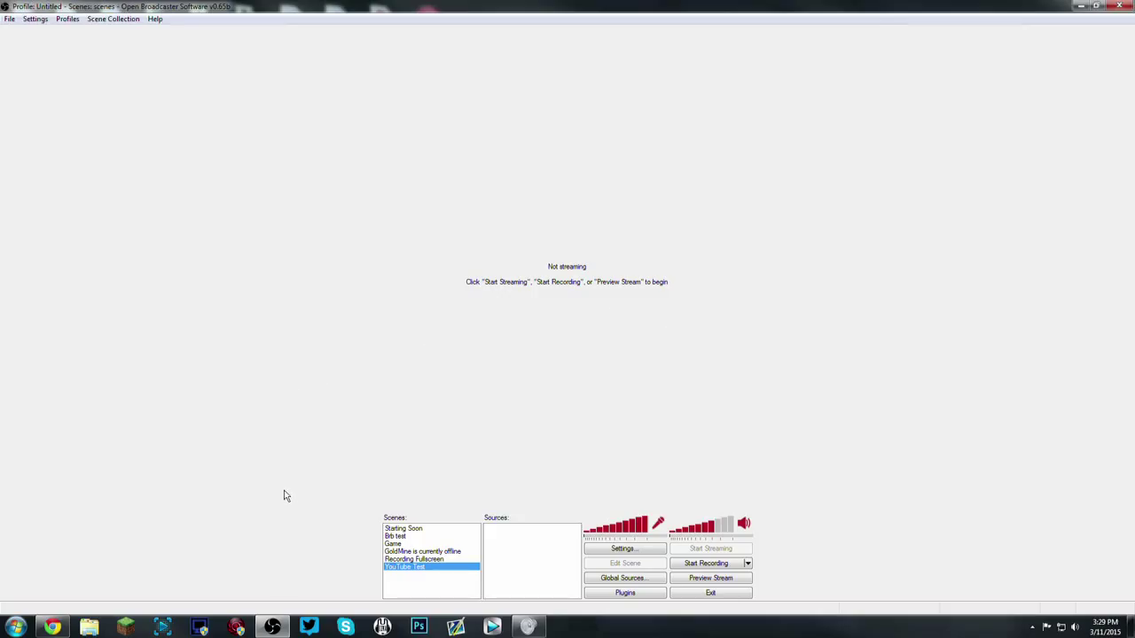
{"action": "mouse_move", "coordinate": [466, 551]}
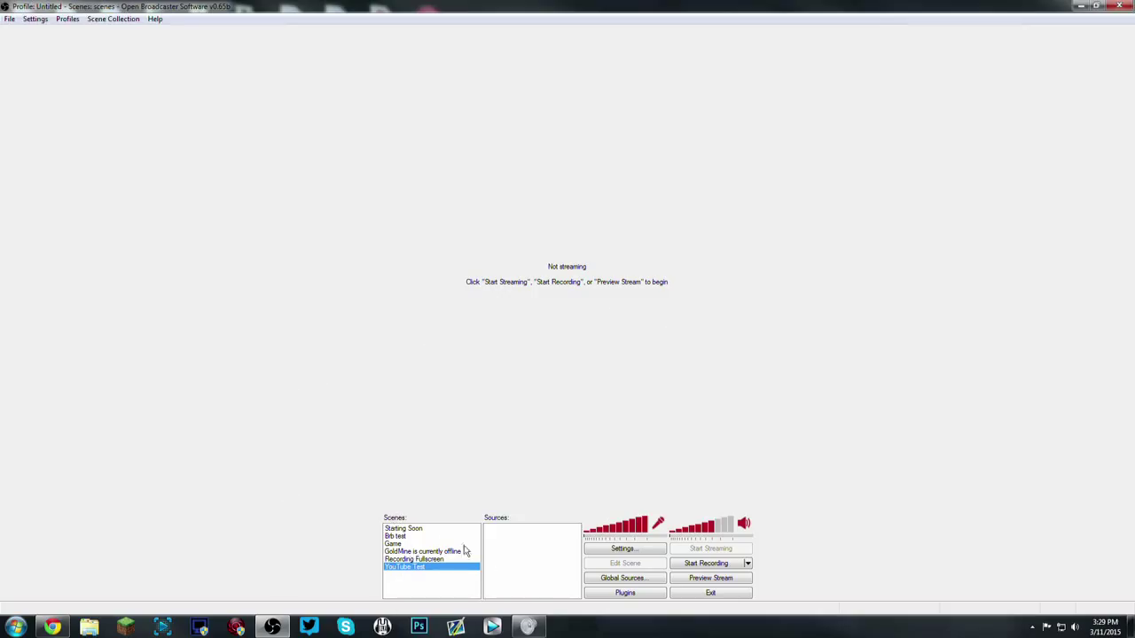
{"action": "mouse_move", "coordinate": [406, 572]}
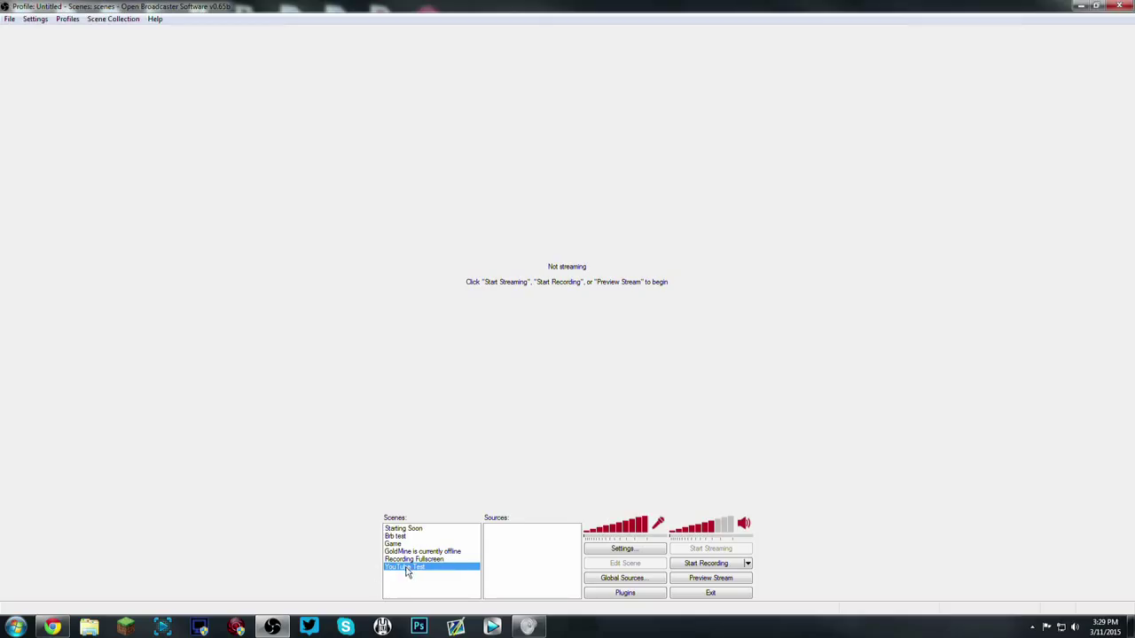
View the YouTube Test scene's options menu, then dismiss it without changes.
{"action": "right_click", "coordinate": [405, 568]}
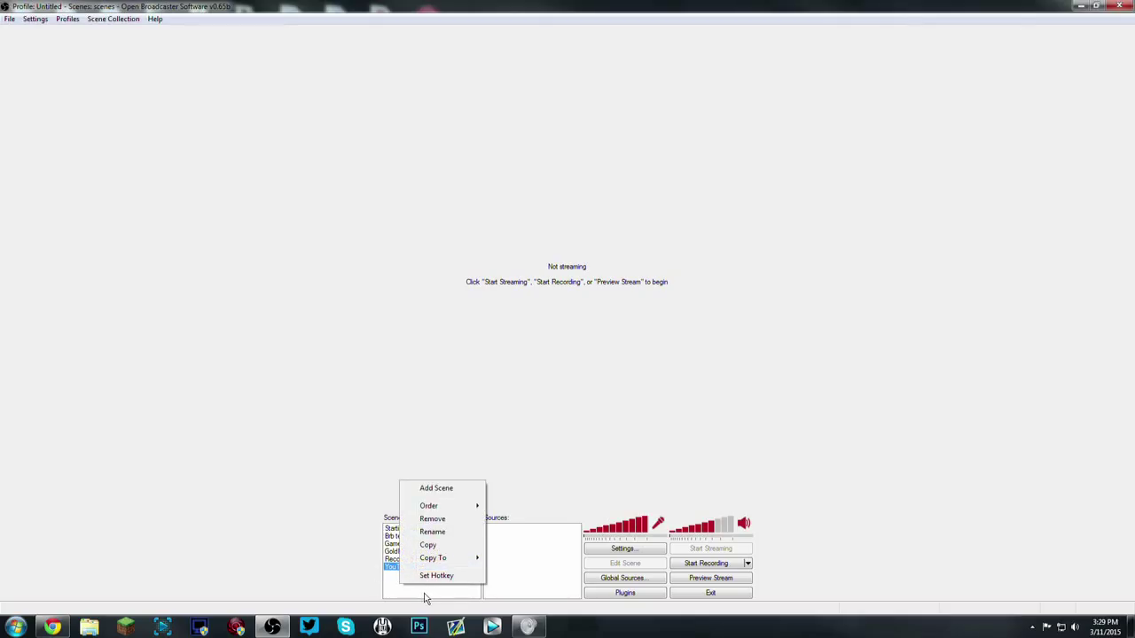
{"action": "mouse_move", "coordinate": [460, 488]}
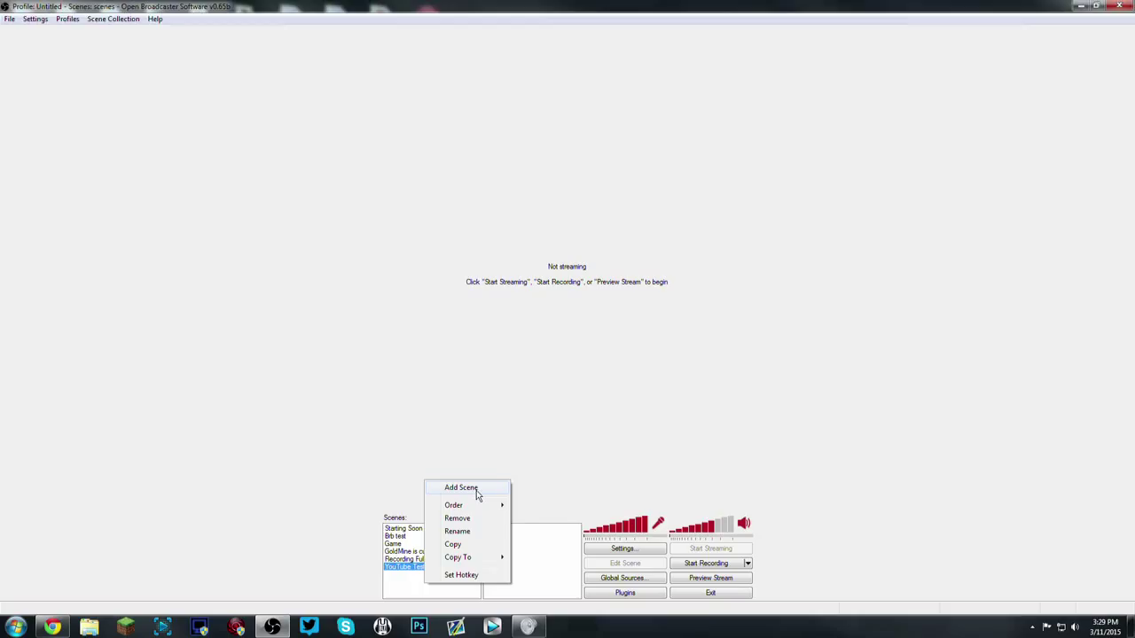
{"action": "left_click", "coordinate": [460, 488]}
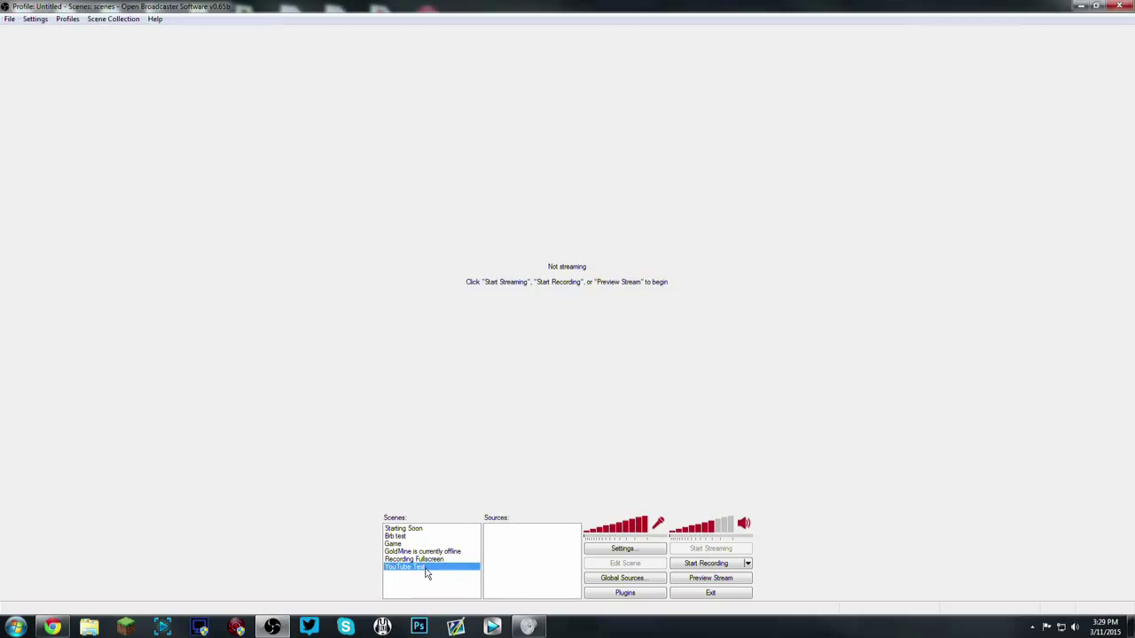
{"action": "mouse_move", "coordinate": [410, 572]}
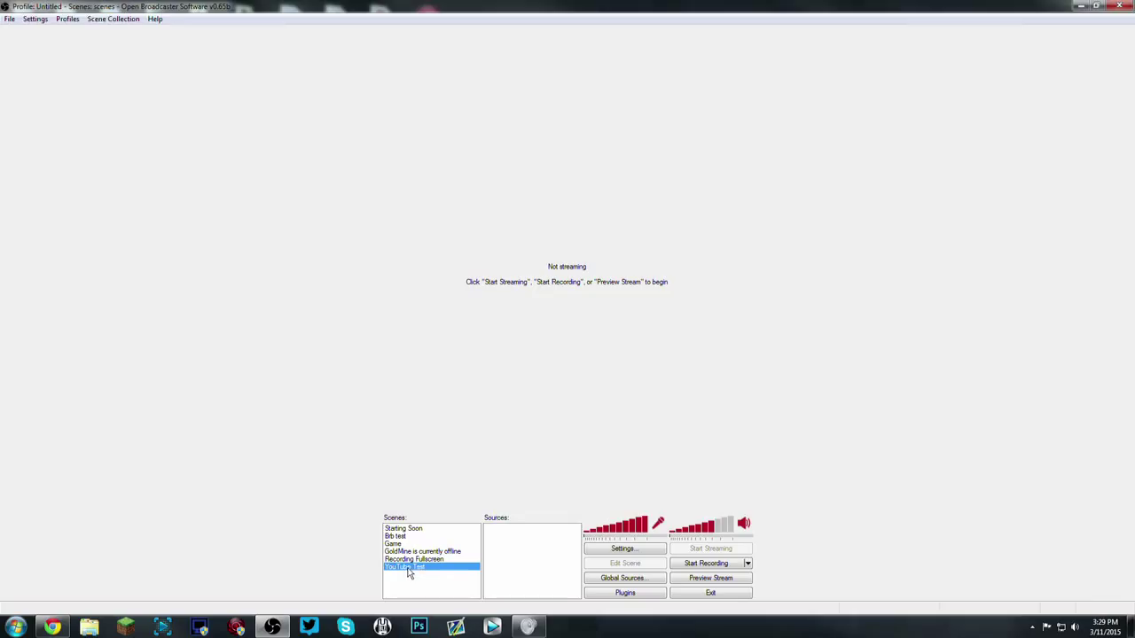
{"action": "mouse_move", "coordinate": [545, 560]}
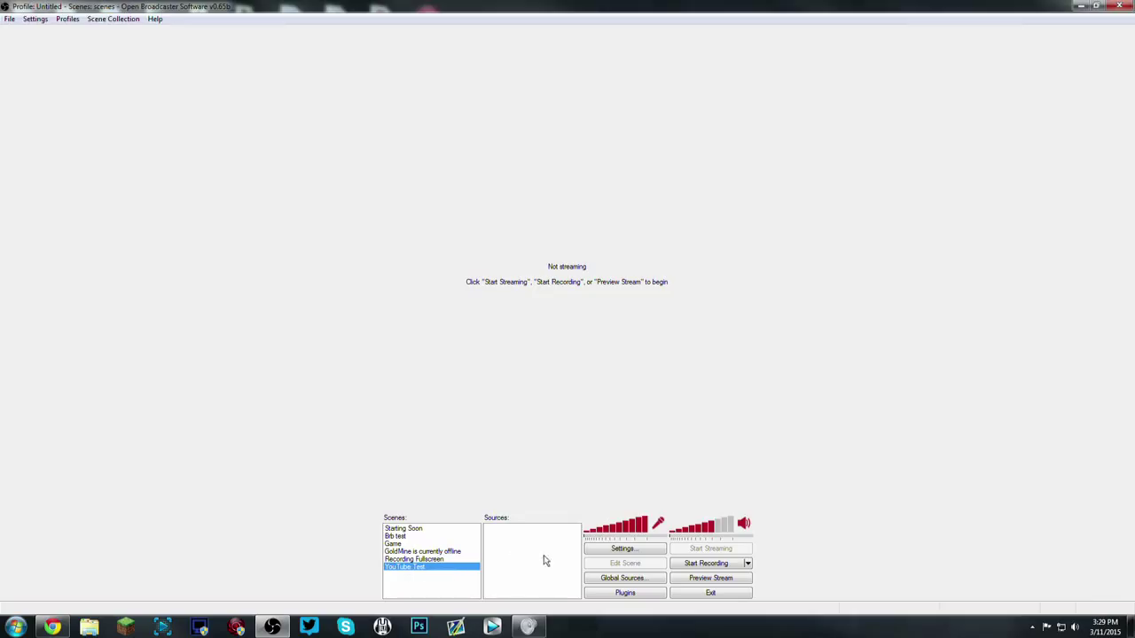
Add a Video Capture Device source with the default name, using AVerMedia HD Capture C985 Bus 2.
{"action": "right_click", "coordinate": [532, 555]}
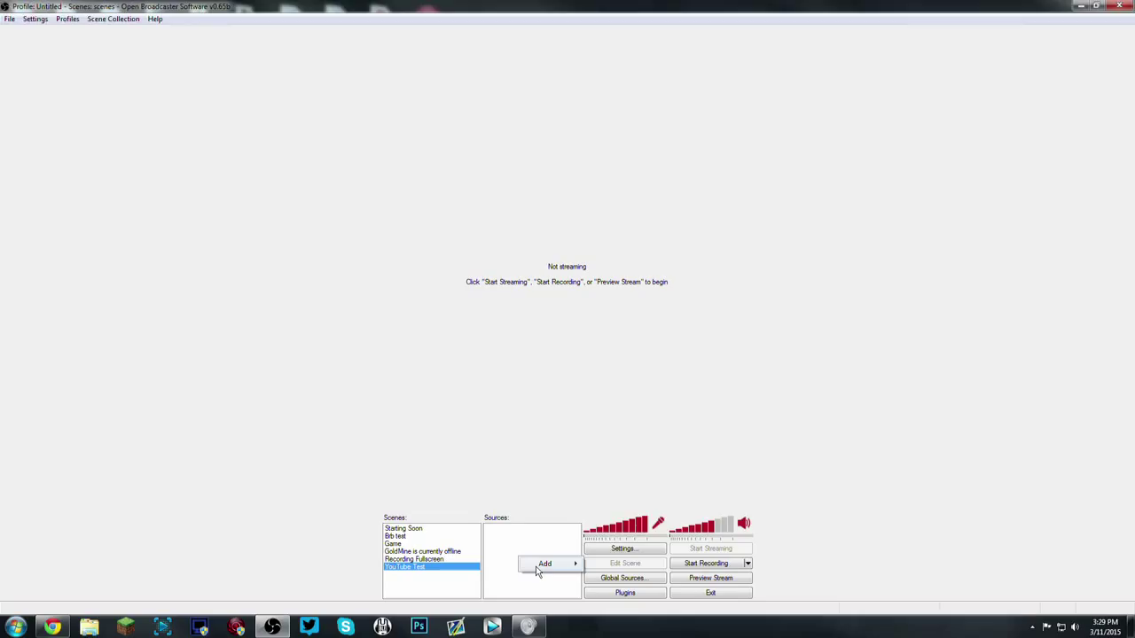
{"action": "left_click", "coordinate": [545, 564]}
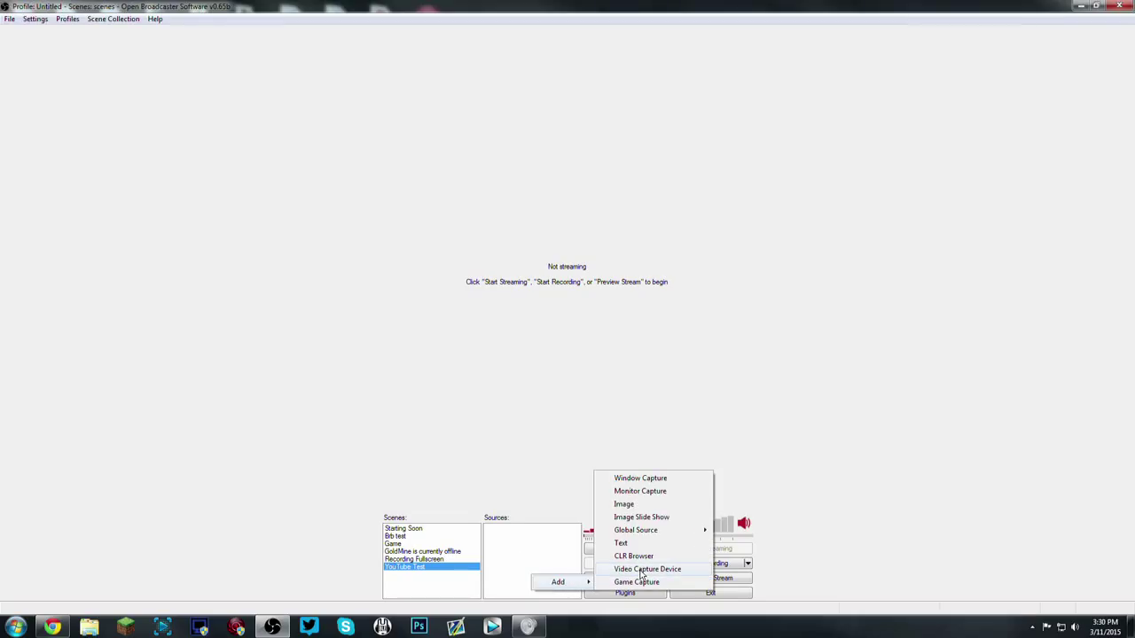
{"action": "left_click", "coordinate": [648, 569]}
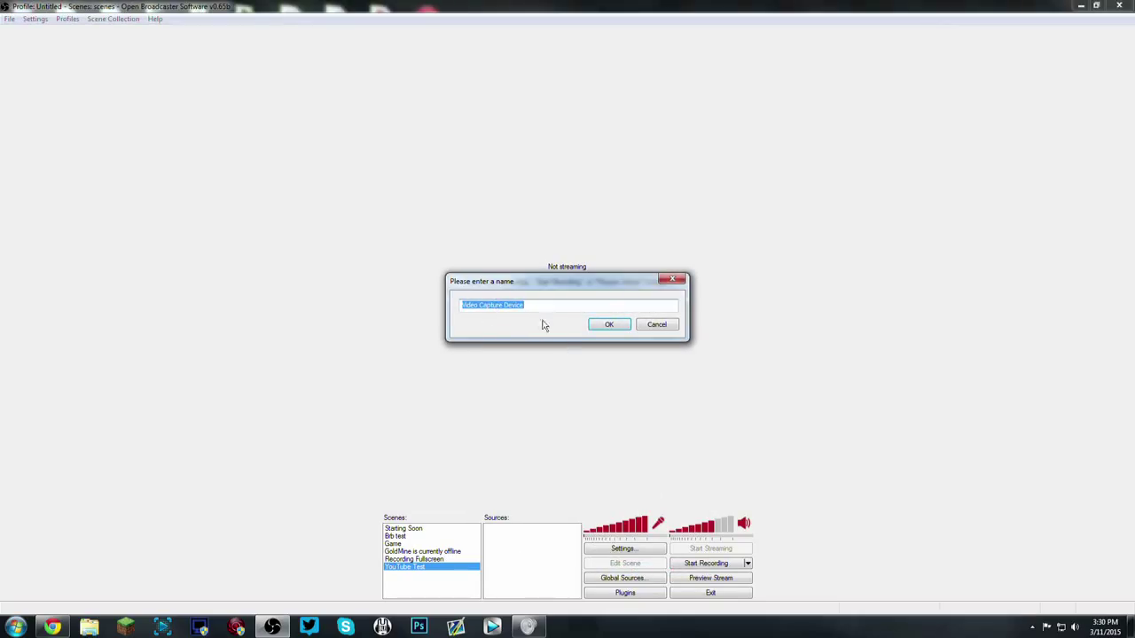
{"action": "left_click", "coordinate": [609, 323]}
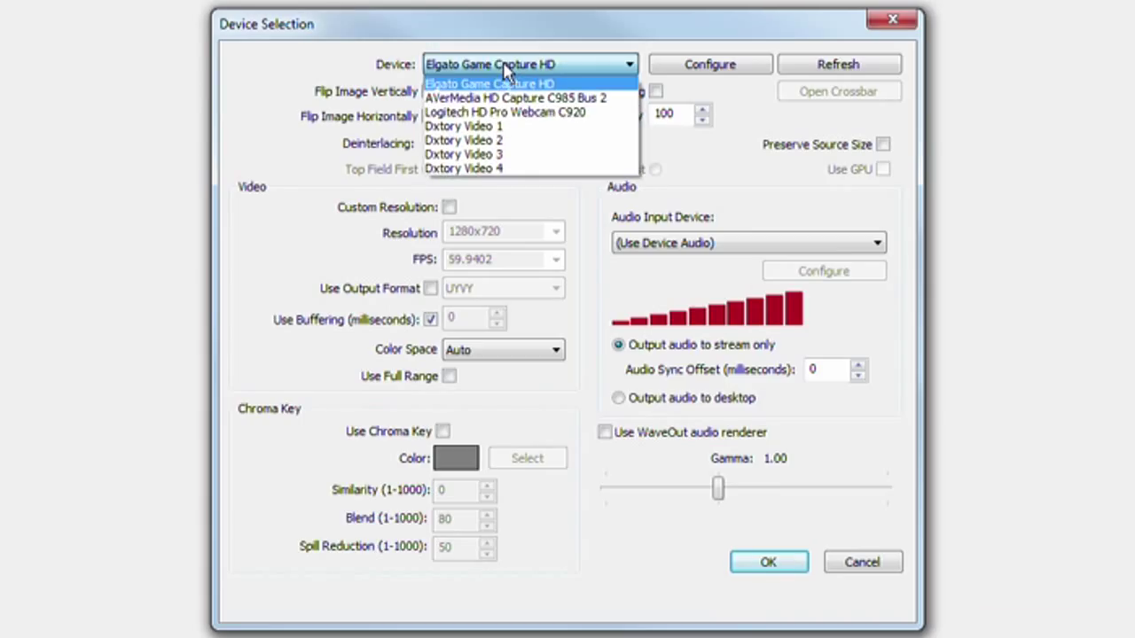
{"action": "mouse_move", "coordinate": [514, 97]}
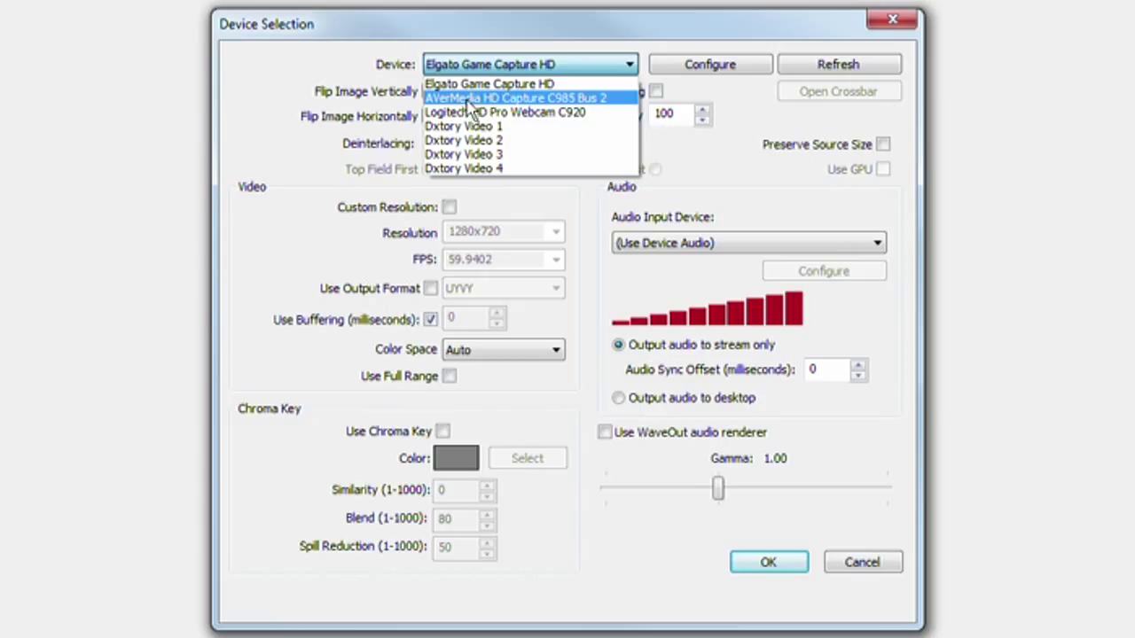
{"action": "mouse_move", "coordinate": [554, 106]}
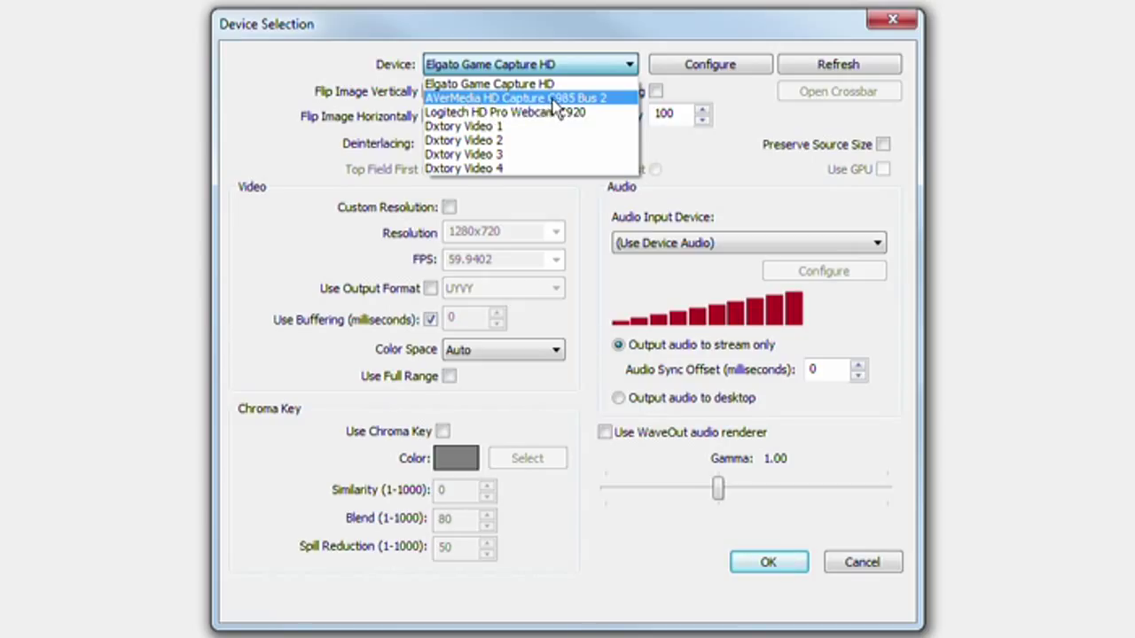
{"action": "mouse_move", "coordinate": [590, 107]}
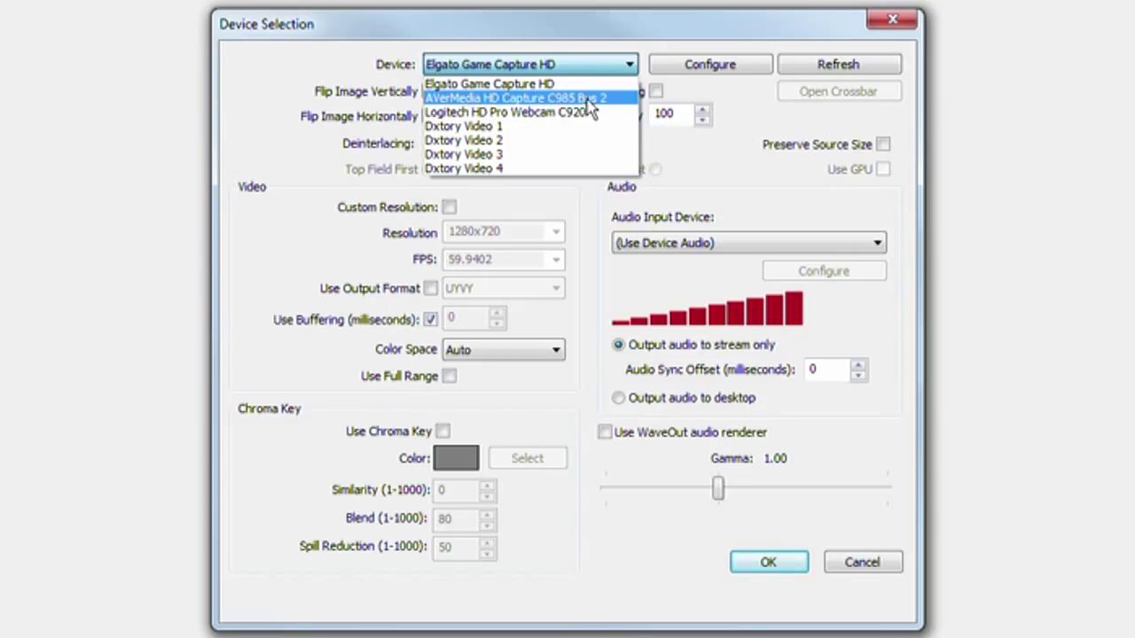
{"action": "left_click", "coordinate": [514, 98]}
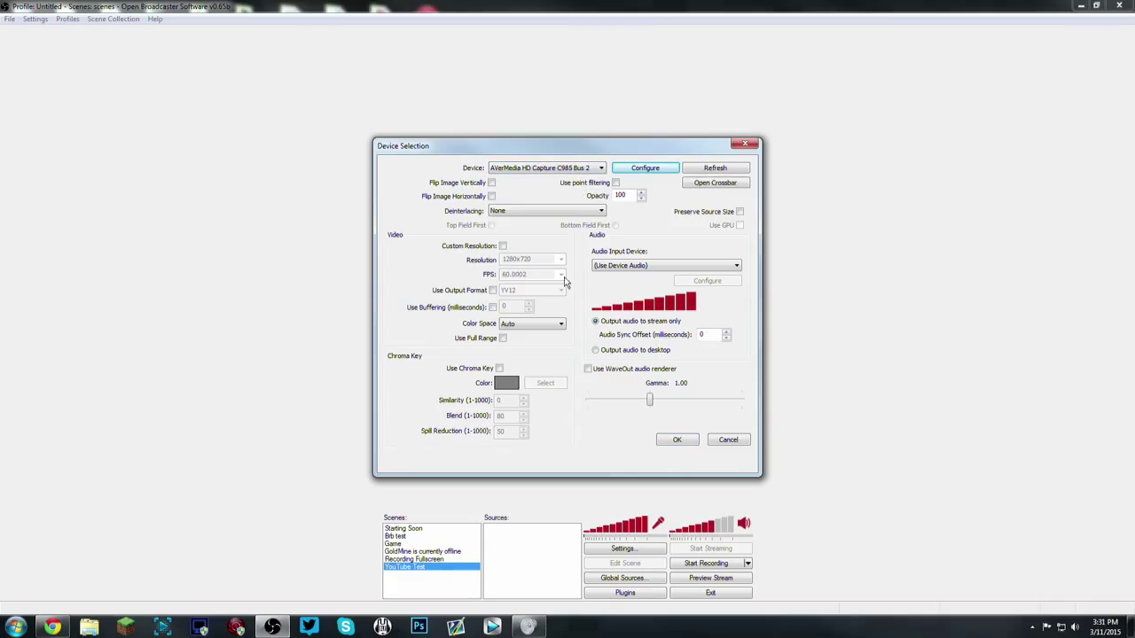
{"action": "mouse_move", "coordinate": [497, 269]}
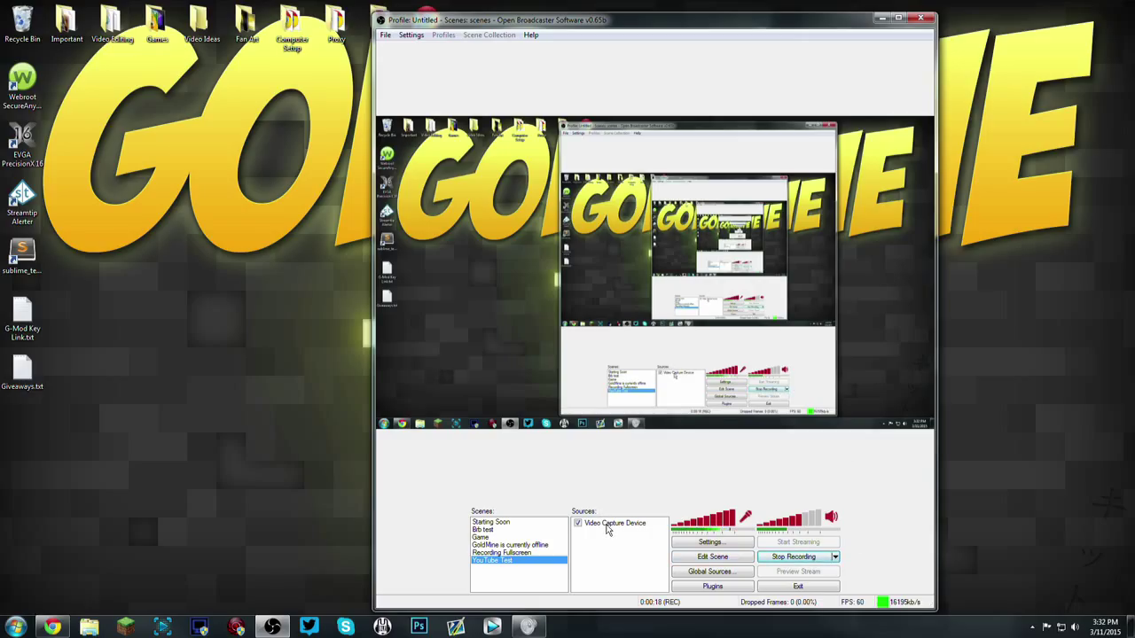
{"action": "mouse_move", "coordinate": [176, 253]}
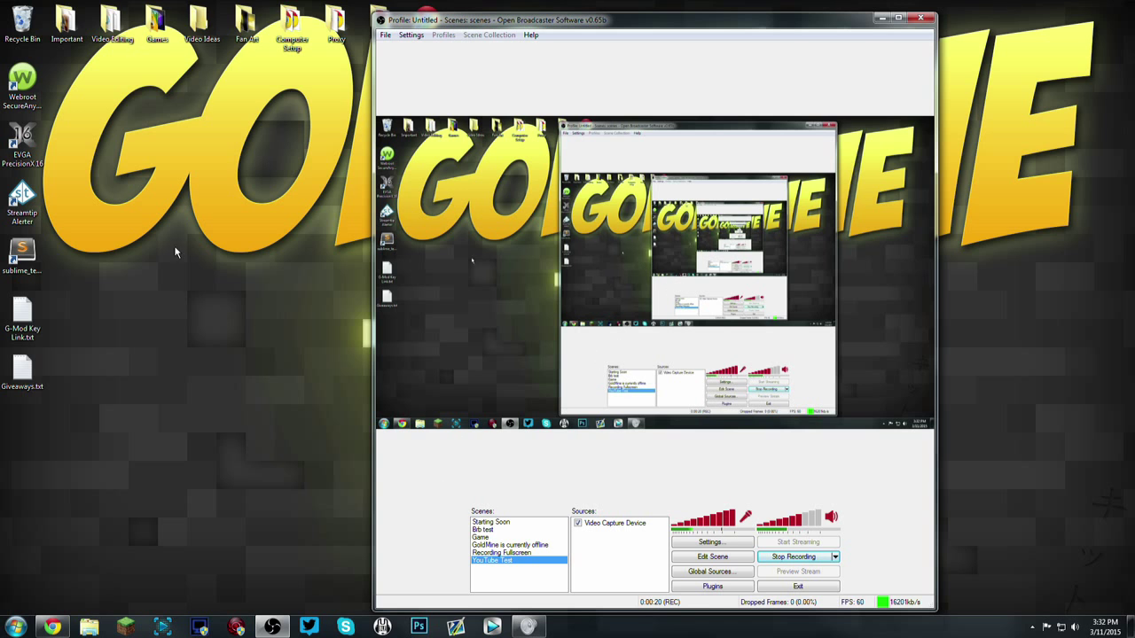
Drag the OBS window to the right to reveal the desktop behind it.
{"action": "left_click_drag", "start_coordinate": [655, 20], "coordinate": [513, 16]}
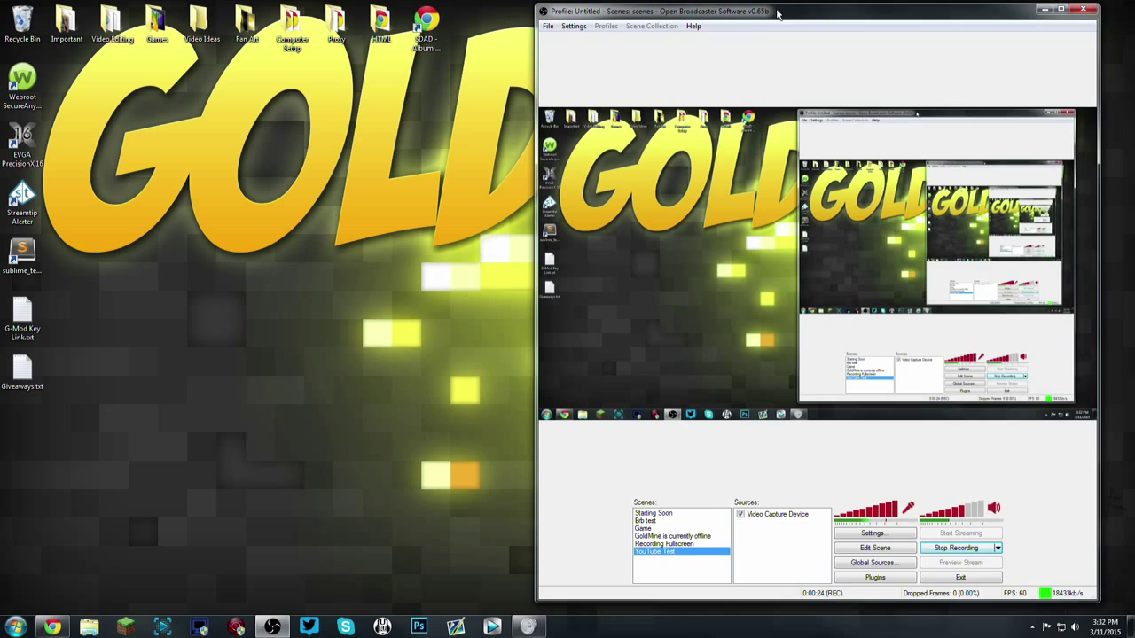
{"action": "left_click_drag", "start_coordinate": [778, 11], "coordinate": [849, 12]}
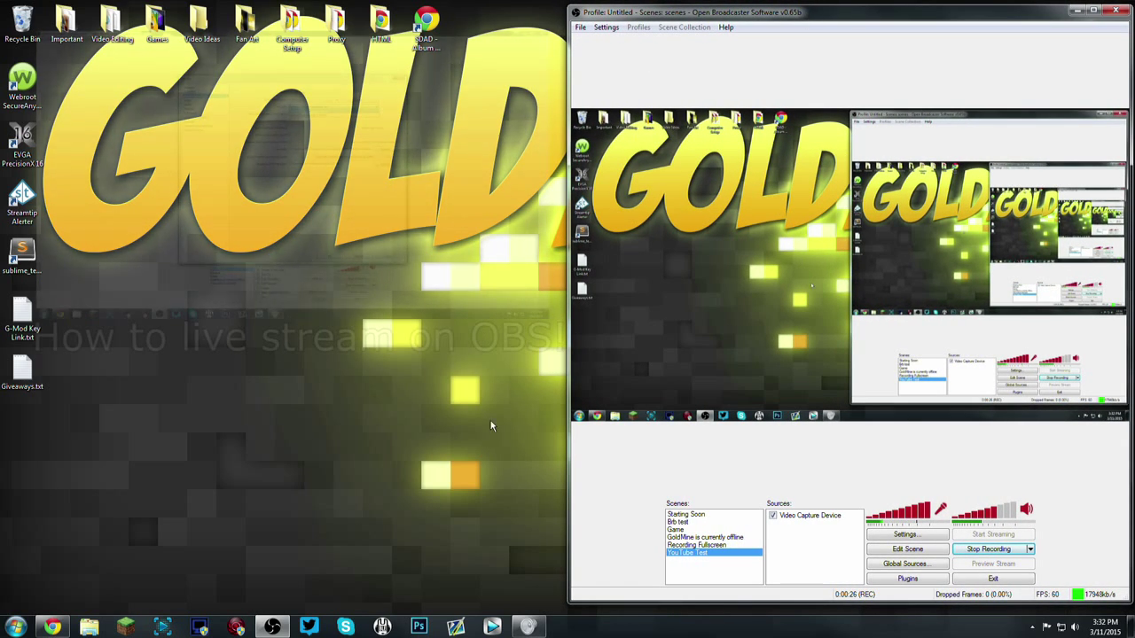